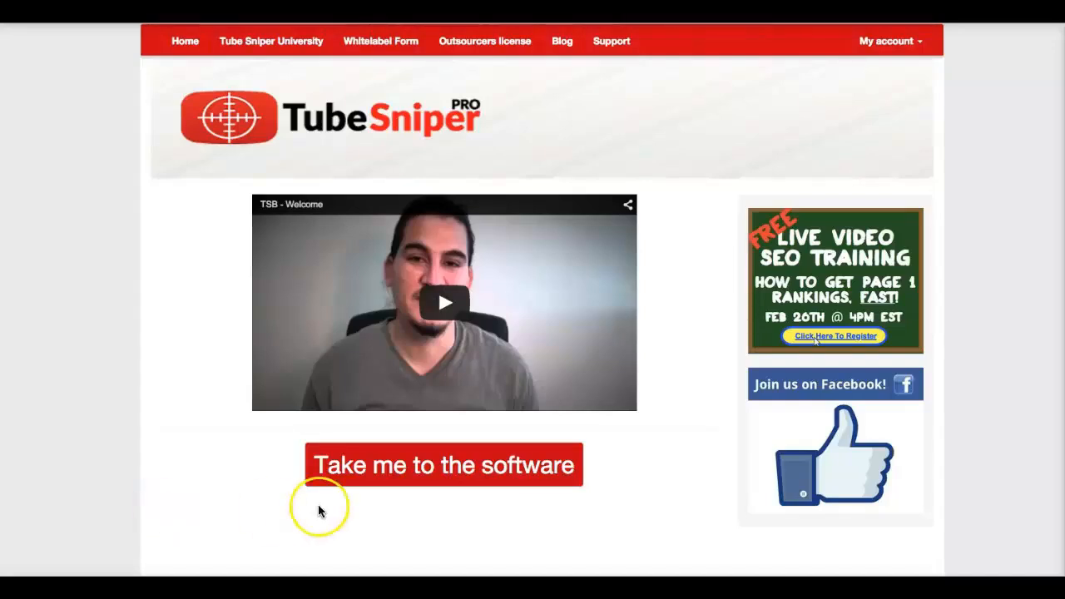
pyautogui.moveTo(650, 453)
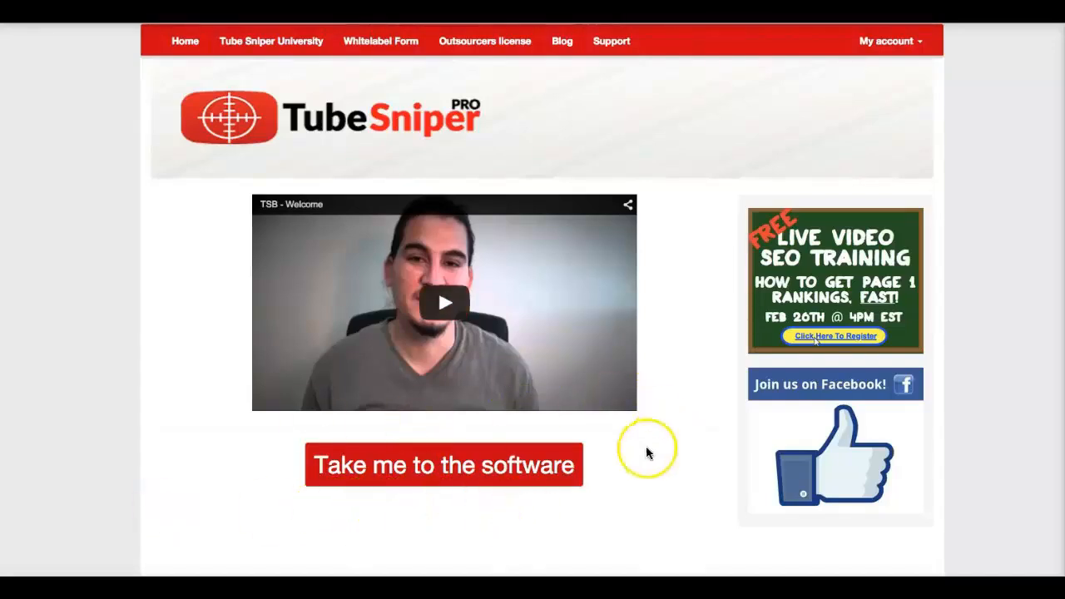
pyautogui.moveTo(470, 490)
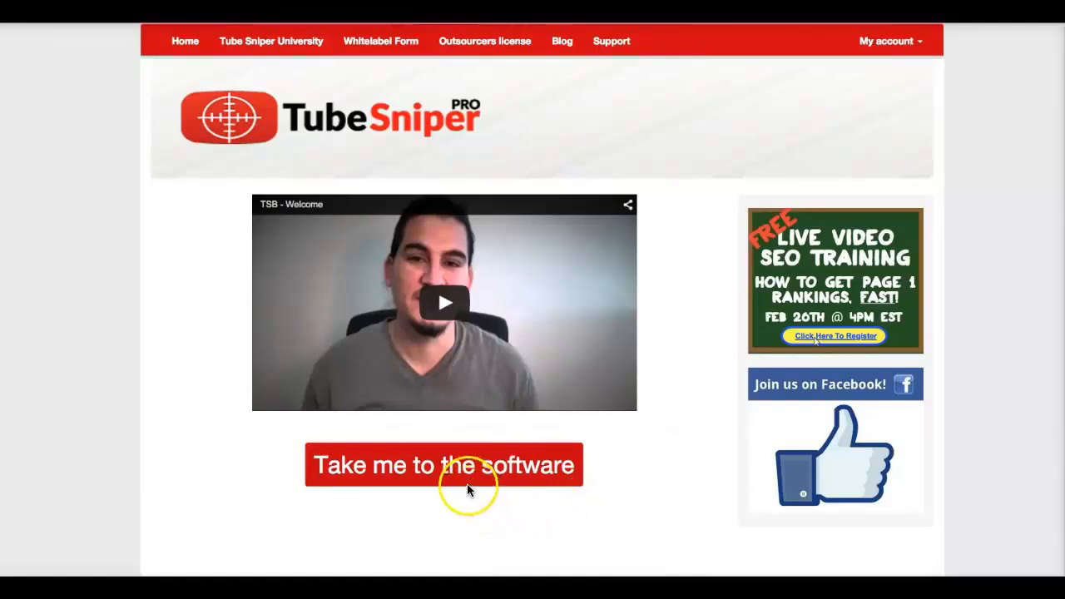
# Enter the software from the welcome page, landing in the Research area.
pyautogui.click(443, 466)
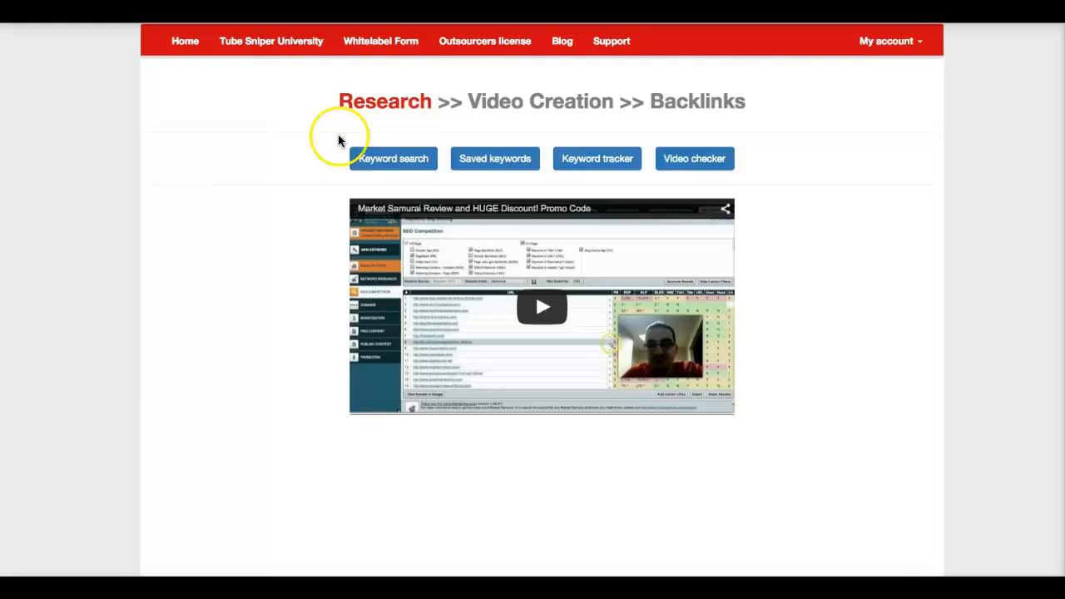
pyautogui.moveTo(484, 60)
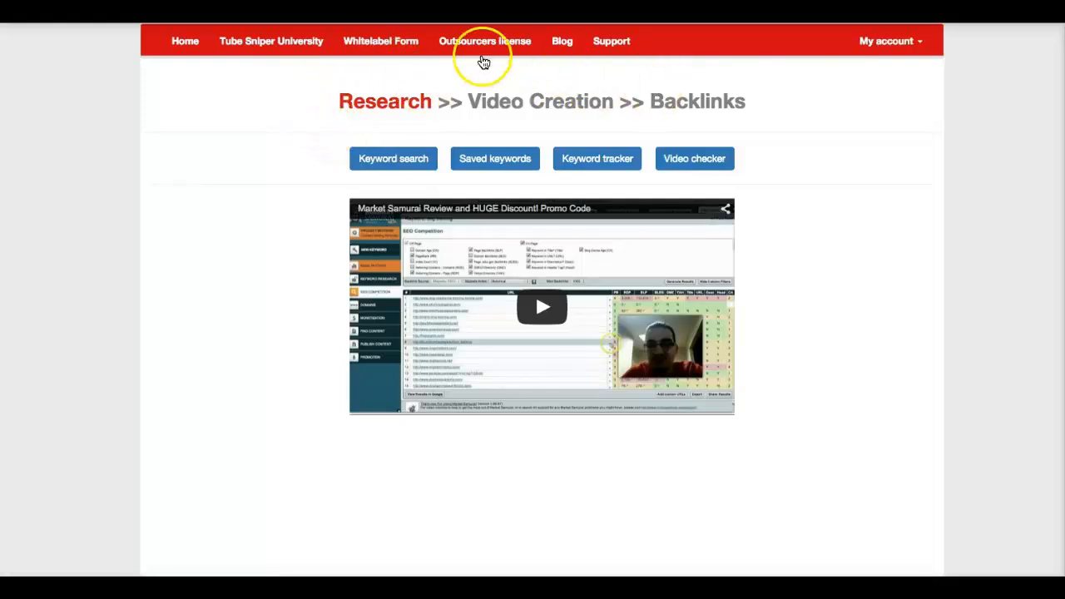
pyautogui.moveTo(773, 113)
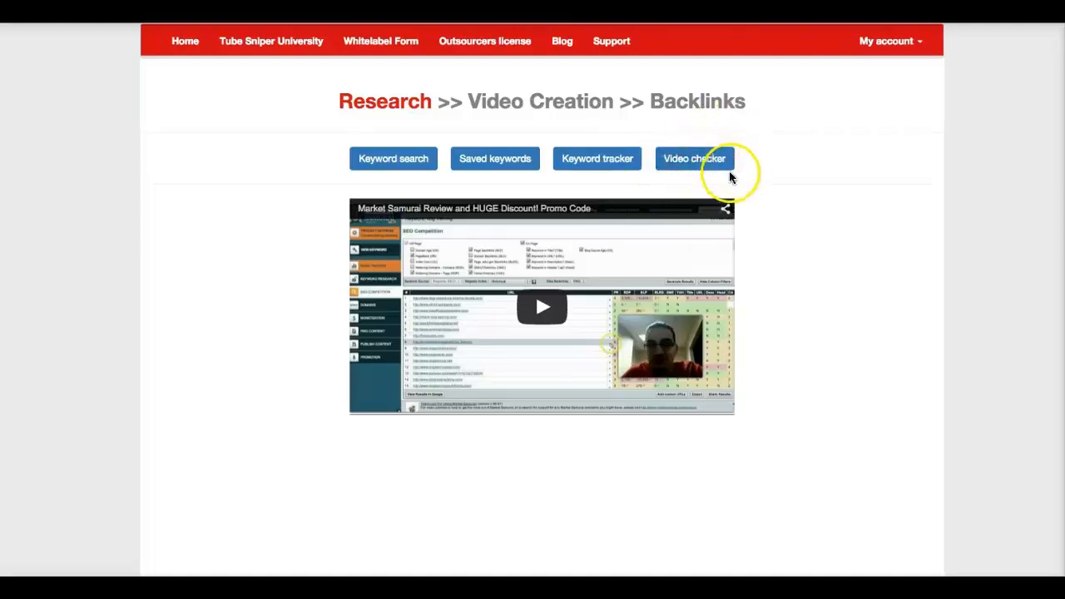
pyautogui.moveTo(795, 208)
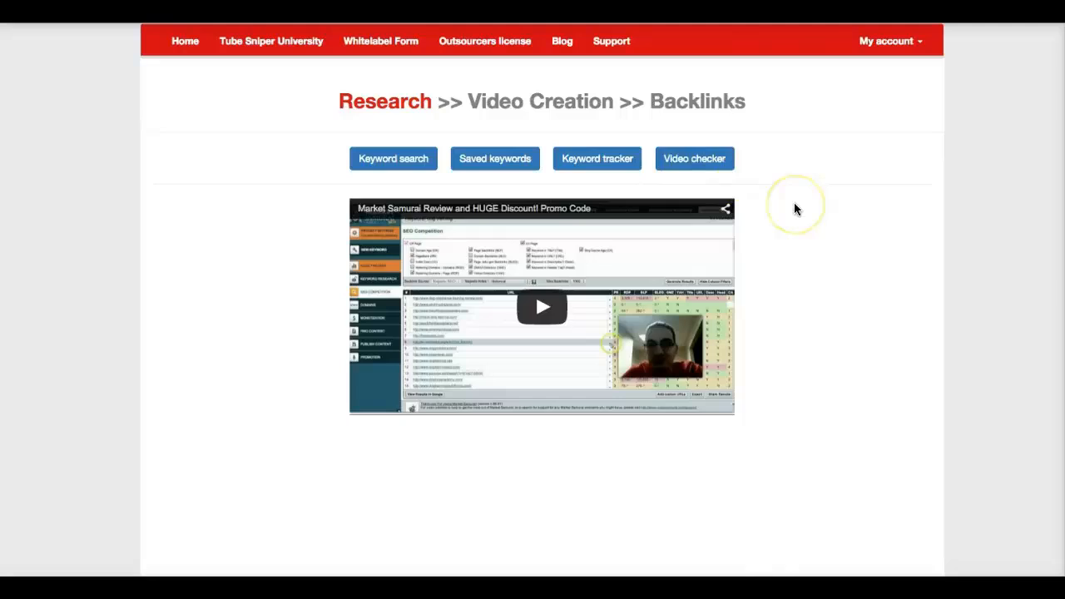
pyautogui.moveTo(796, 208)
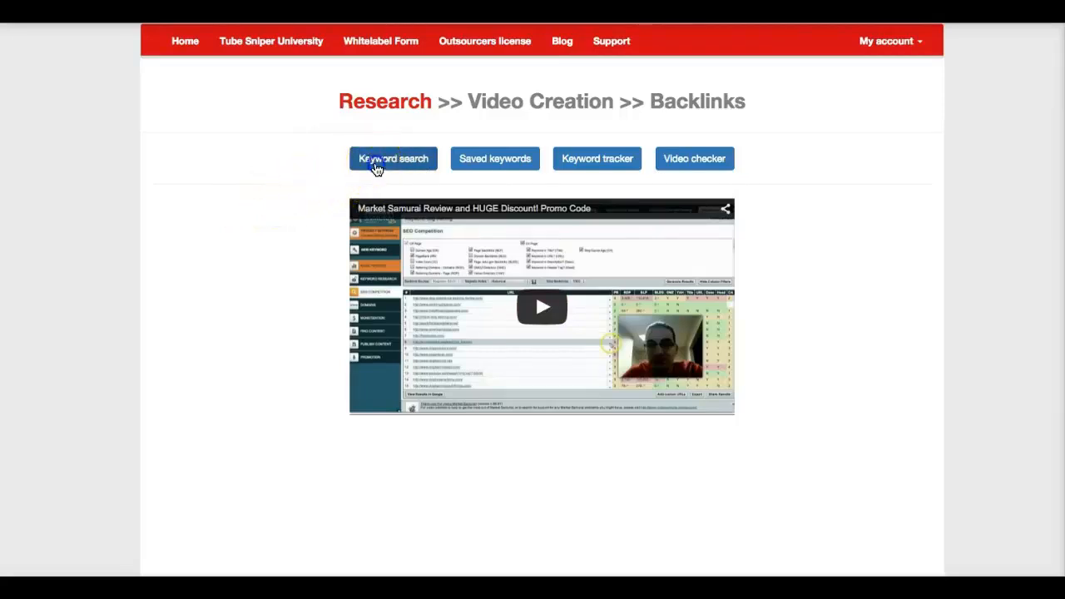
# Search the keyword 'how to lose weight' with keyword suggestion enabled to list related phrases and stats.
pyautogui.click(393, 158)
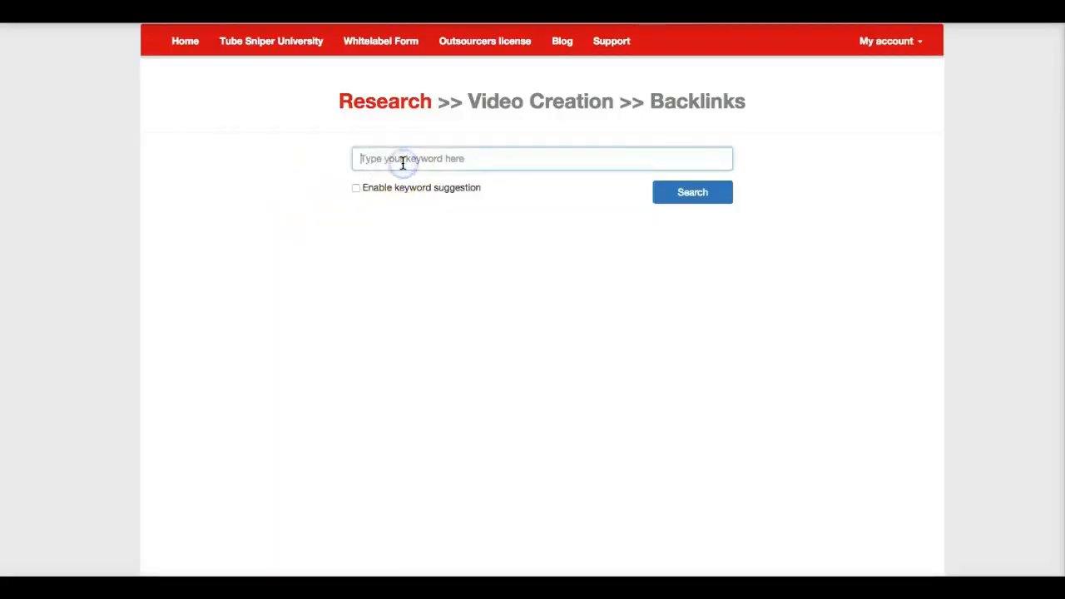
pyautogui.click(542, 158)
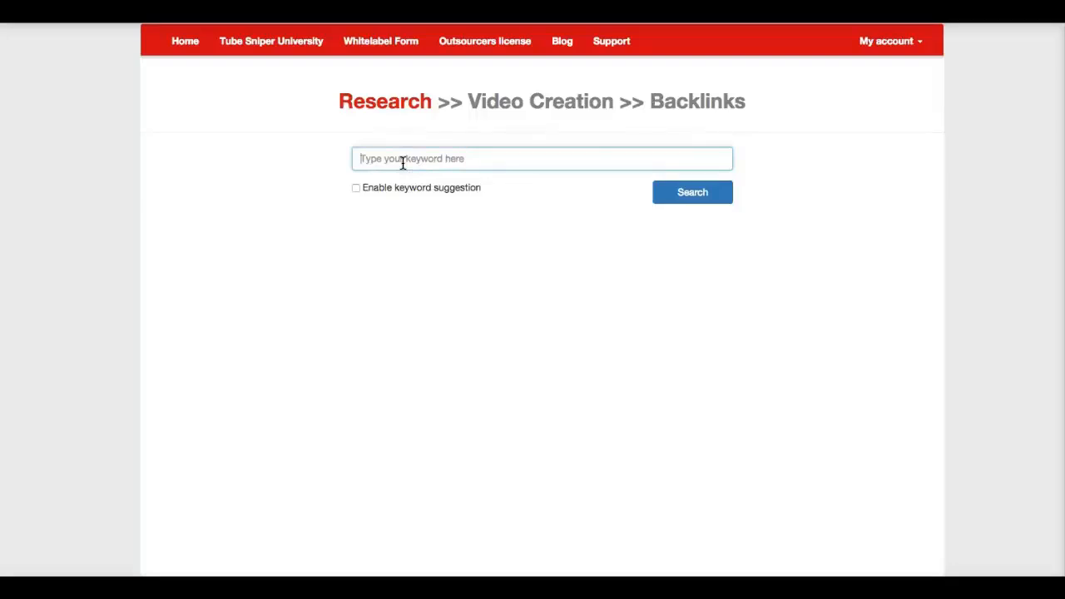
pyautogui.write('how to lose we')
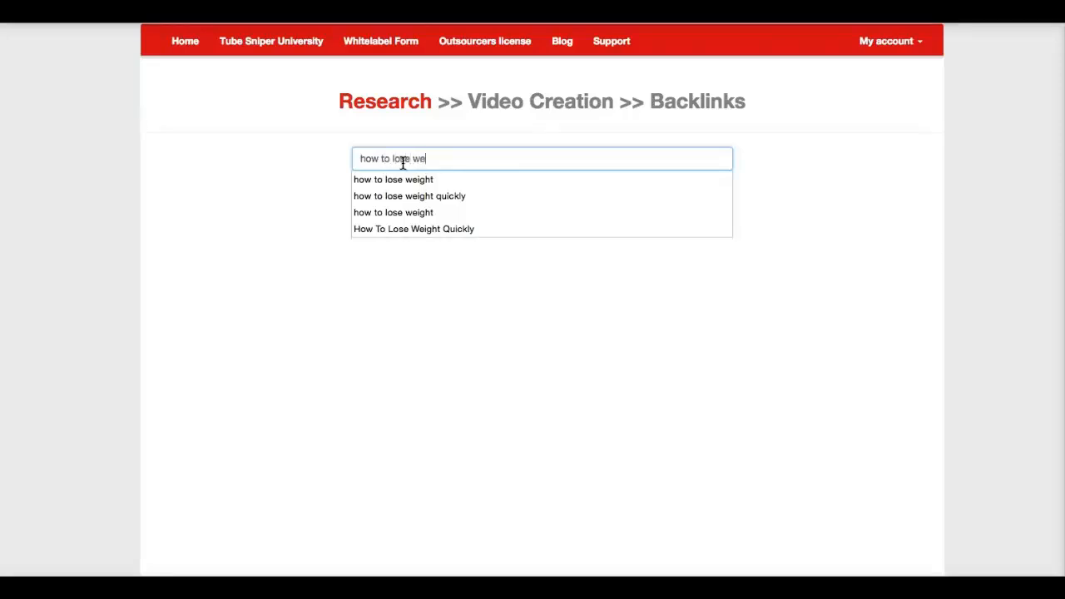
pyautogui.click(409, 196)
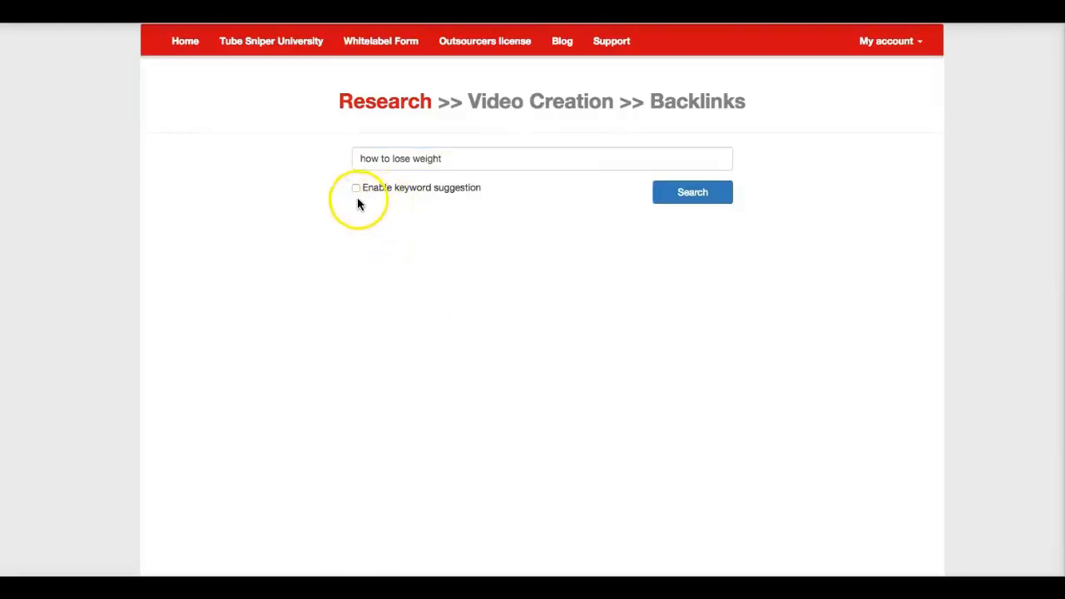
pyautogui.click(357, 187)
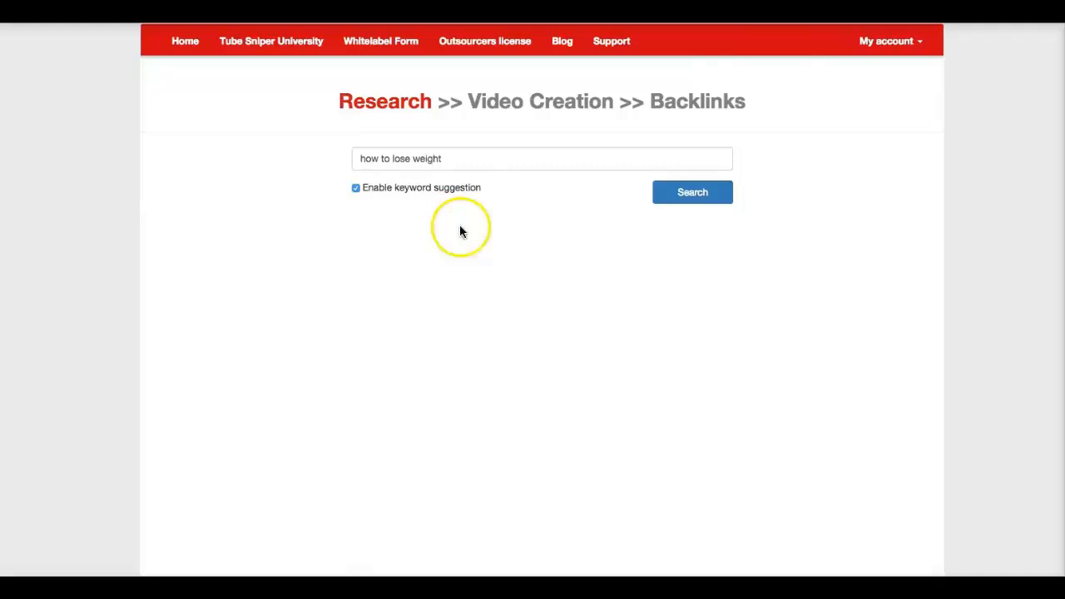
pyautogui.click(693, 193)
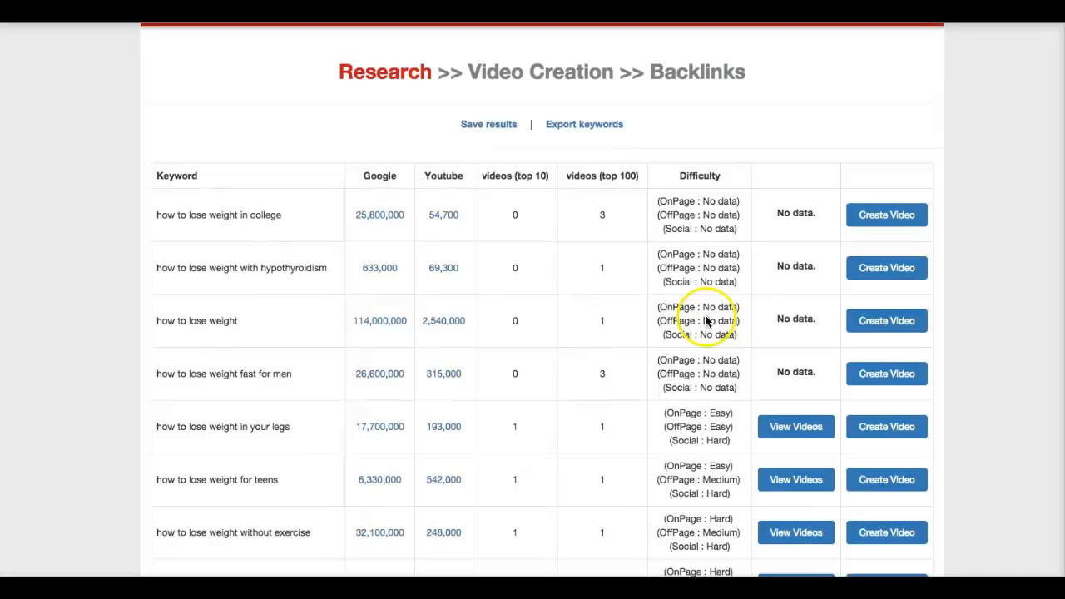
pyautogui.scroll(-3)
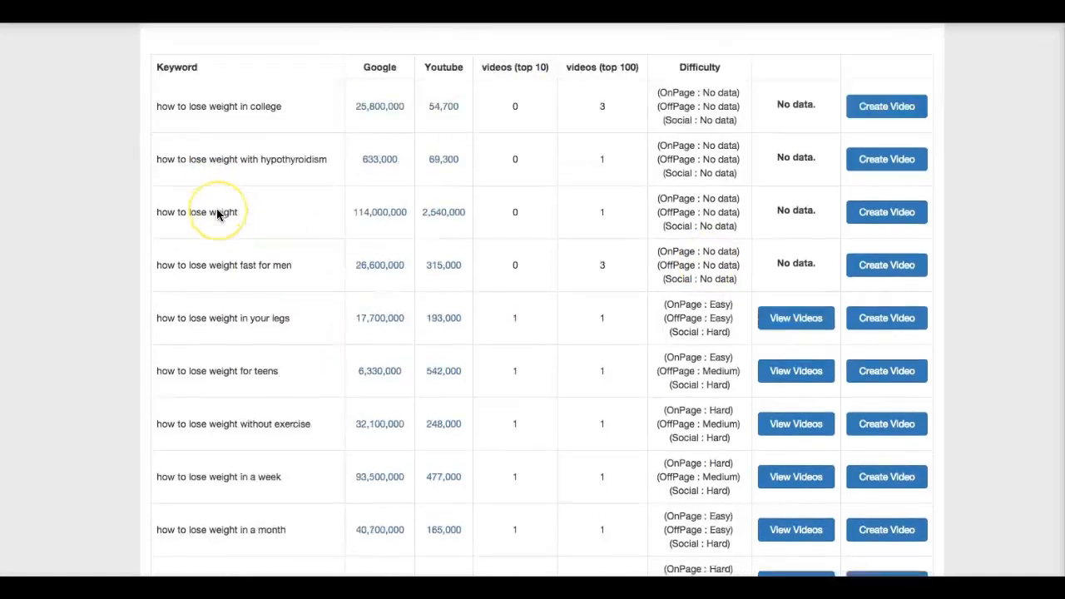
pyautogui.scroll(-3)
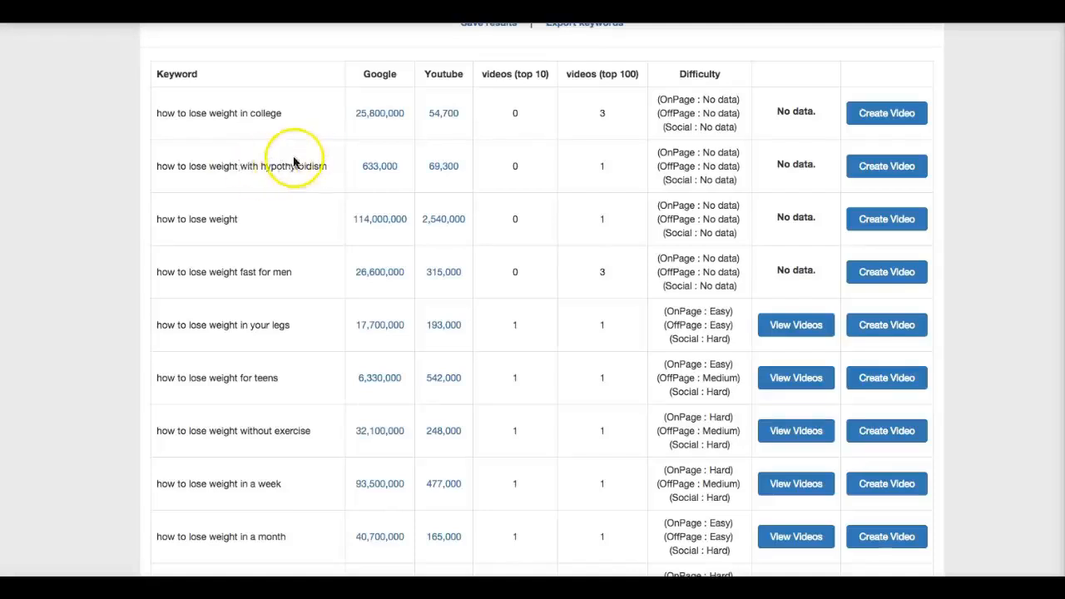
pyautogui.moveTo(546, 165)
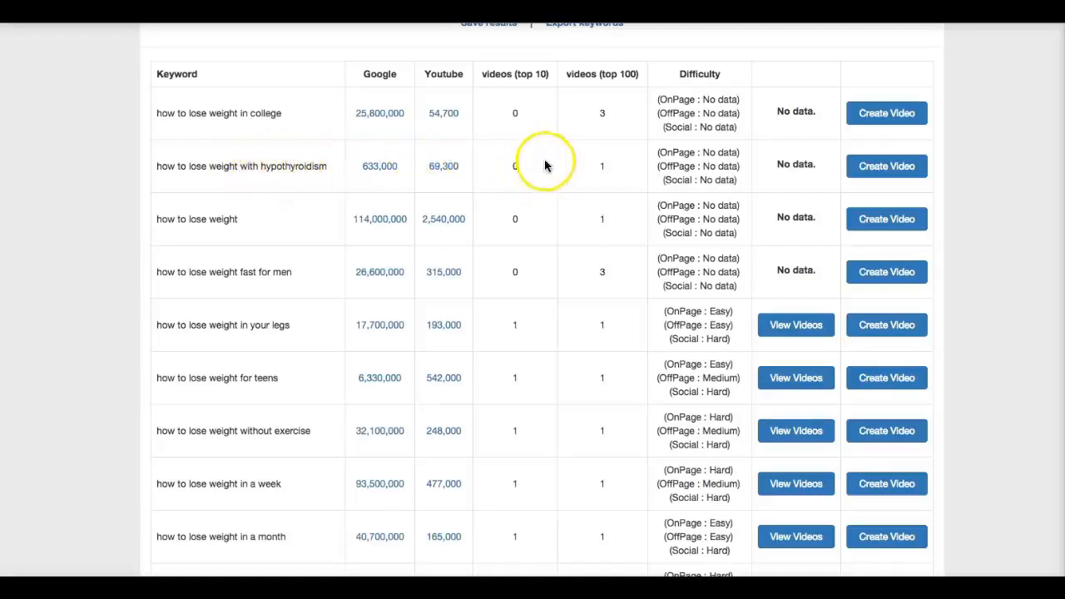
pyautogui.moveTo(581, 193)
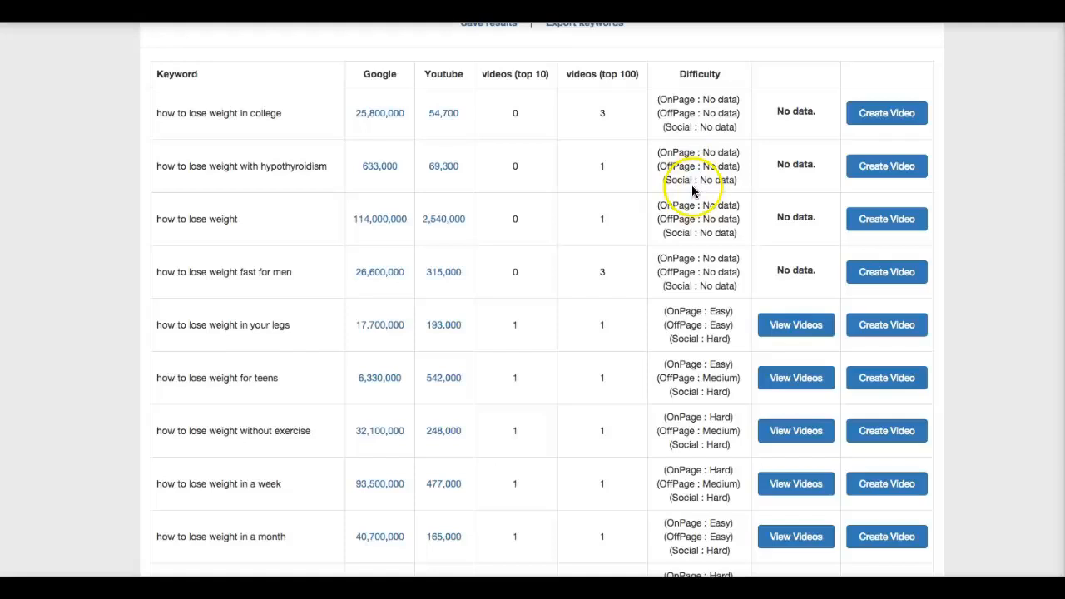
pyautogui.moveTo(630, 306)
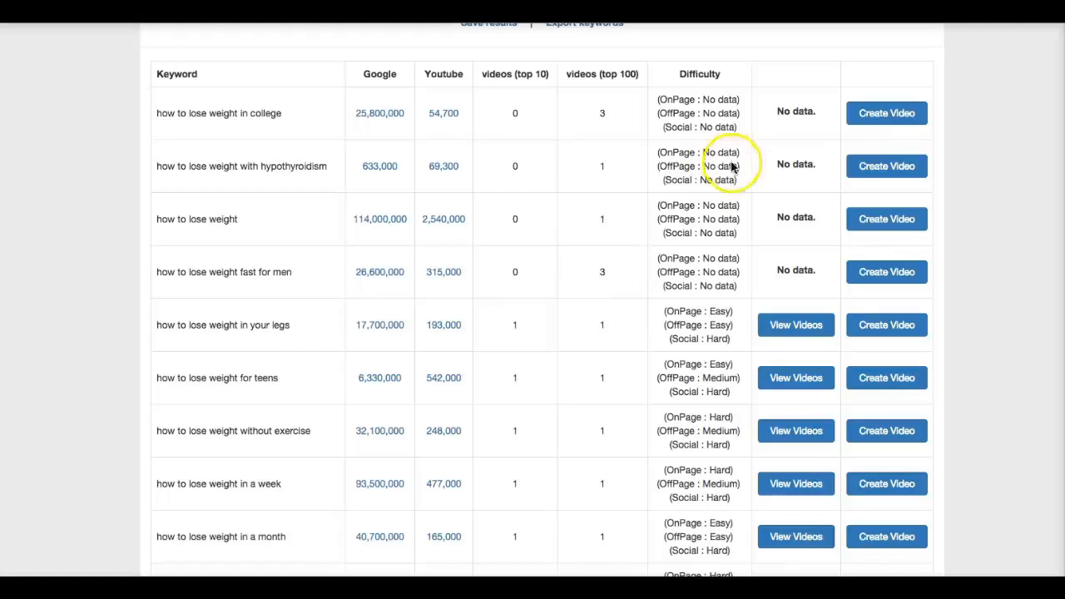
pyautogui.moveTo(781, 172)
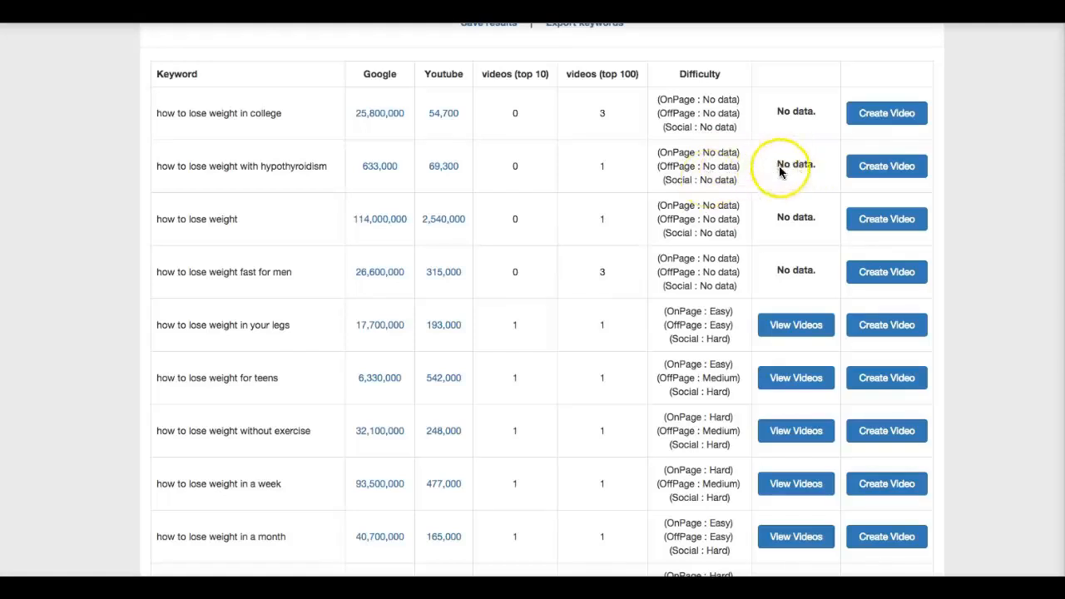
pyautogui.moveTo(536, 164)
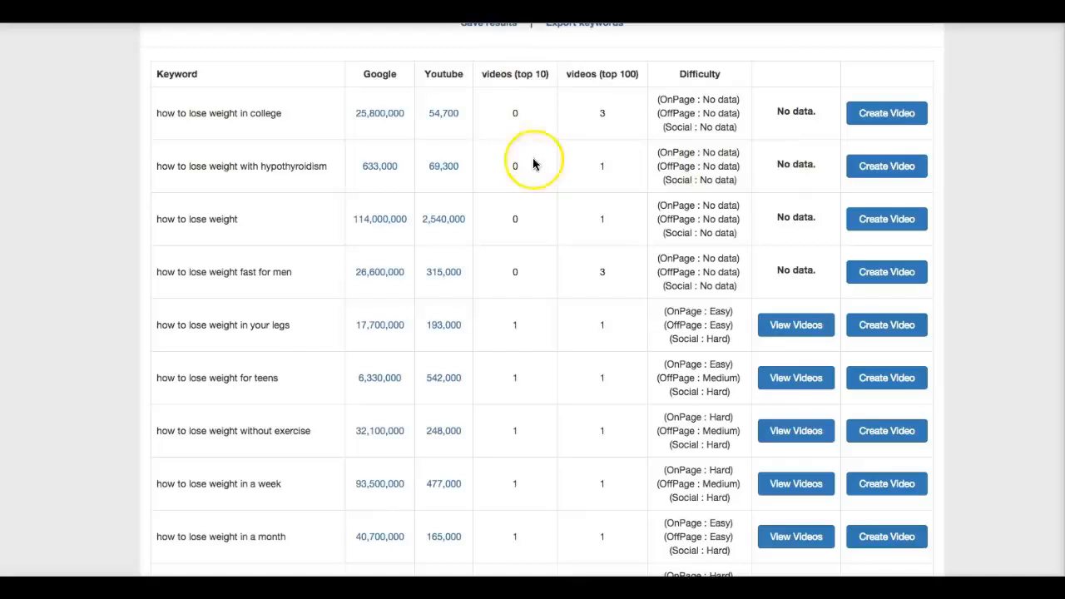
pyautogui.moveTo(526, 225)
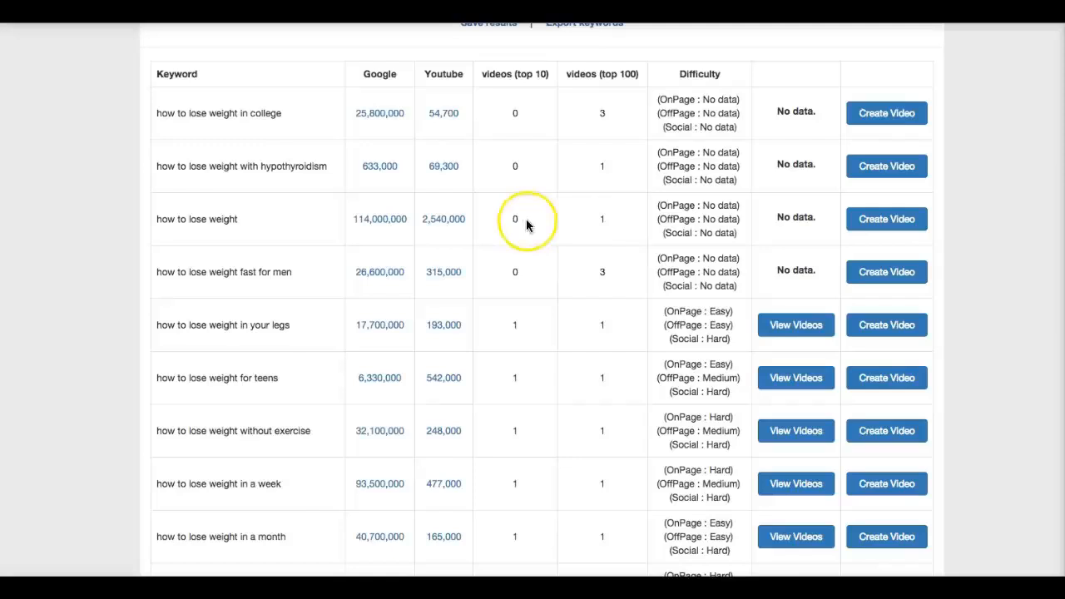
pyautogui.moveTo(785, 226)
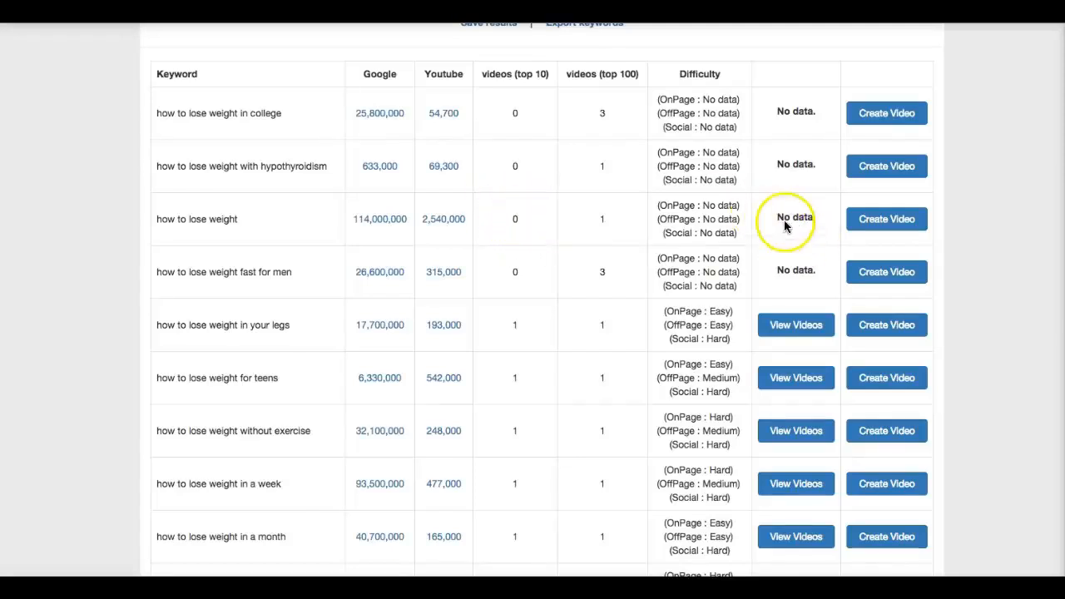
pyautogui.moveTo(516, 226)
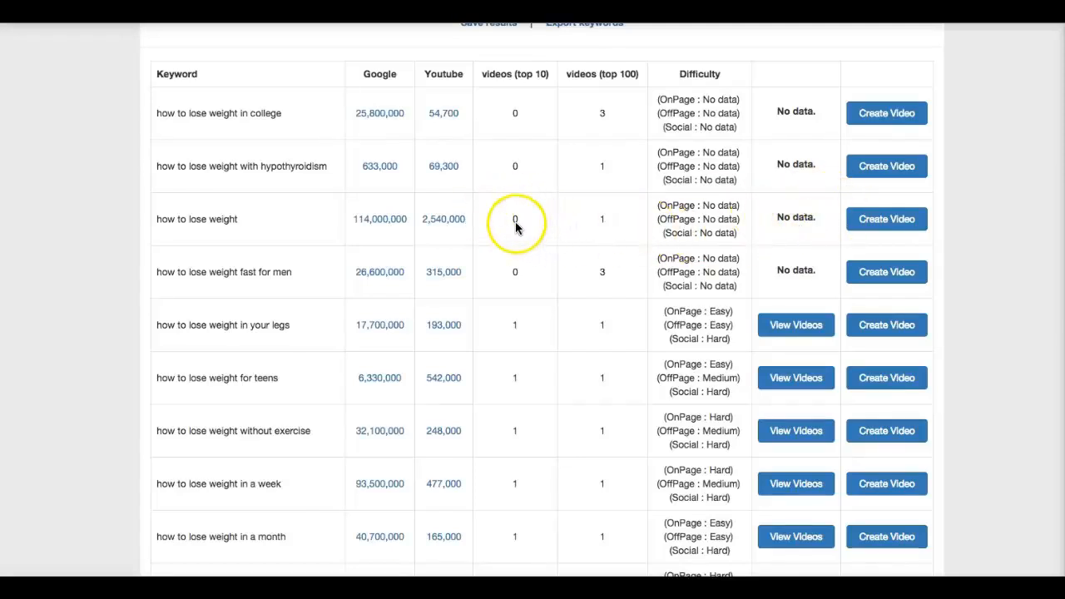
pyautogui.moveTo(659, 236)
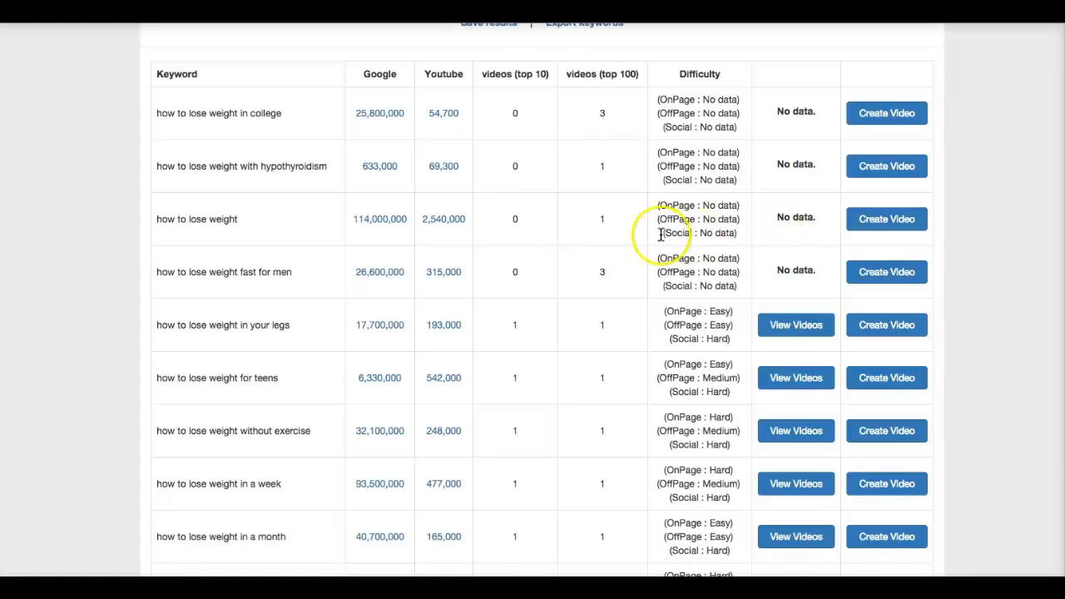
pyautogui.scroll(-3)
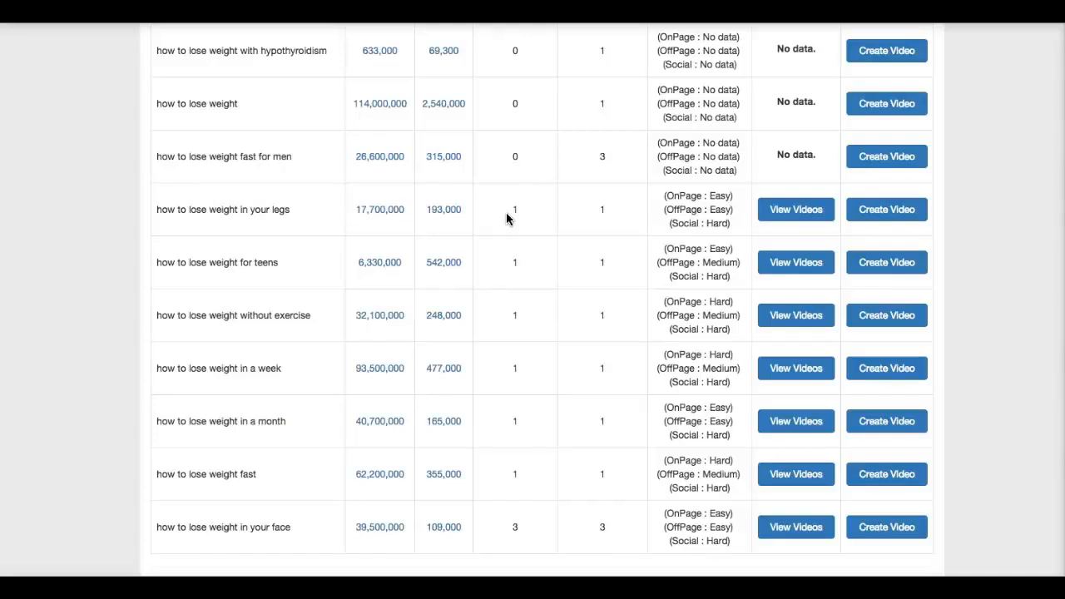
pyautogui.moveTo(626, 223)
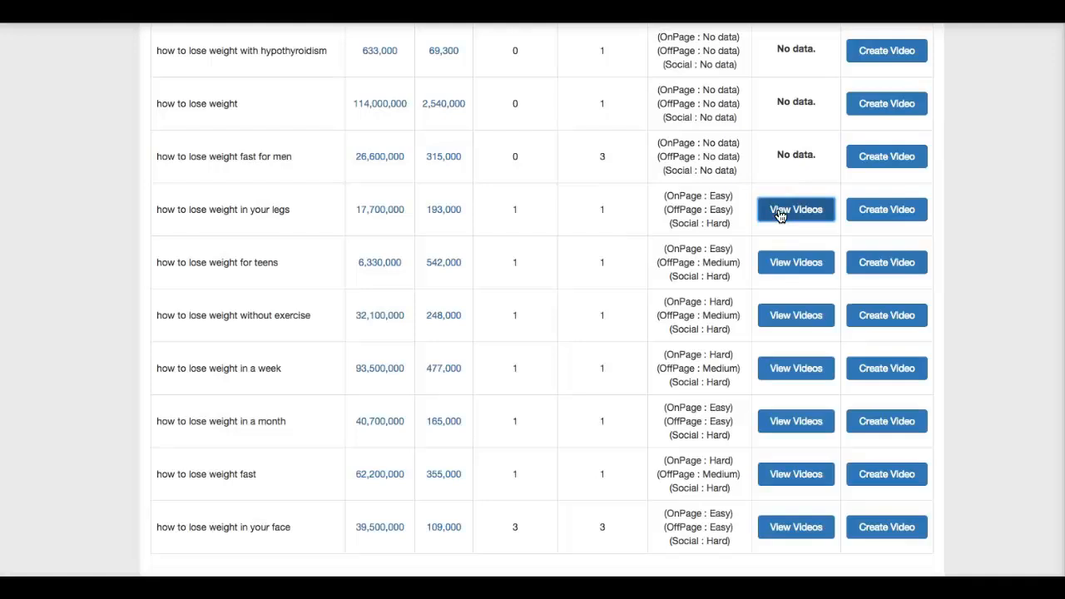
# View the ranking videos for 'how to lose weight in your legs' and select its heading.
pyautogui.click(796, 210)
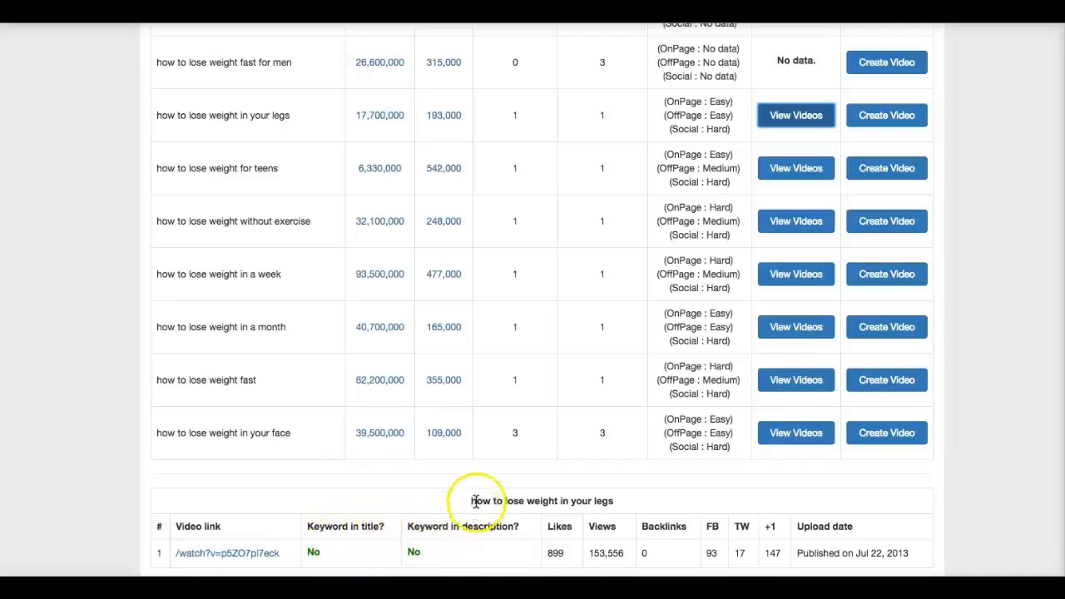
pyautogui.tripleClick(541, 499)
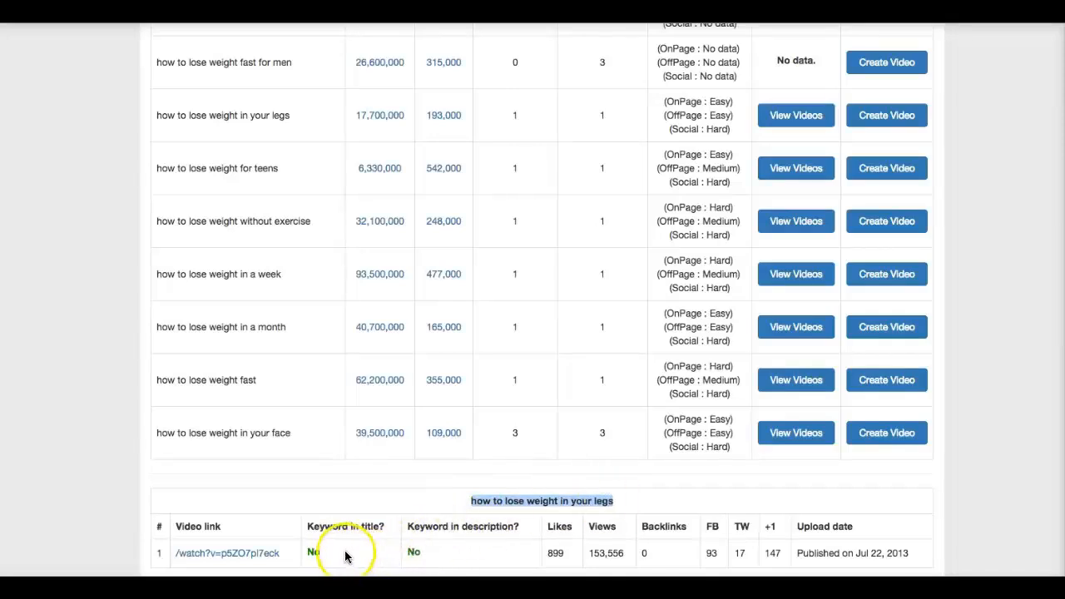
pyautogui.moveTo(469, 557)
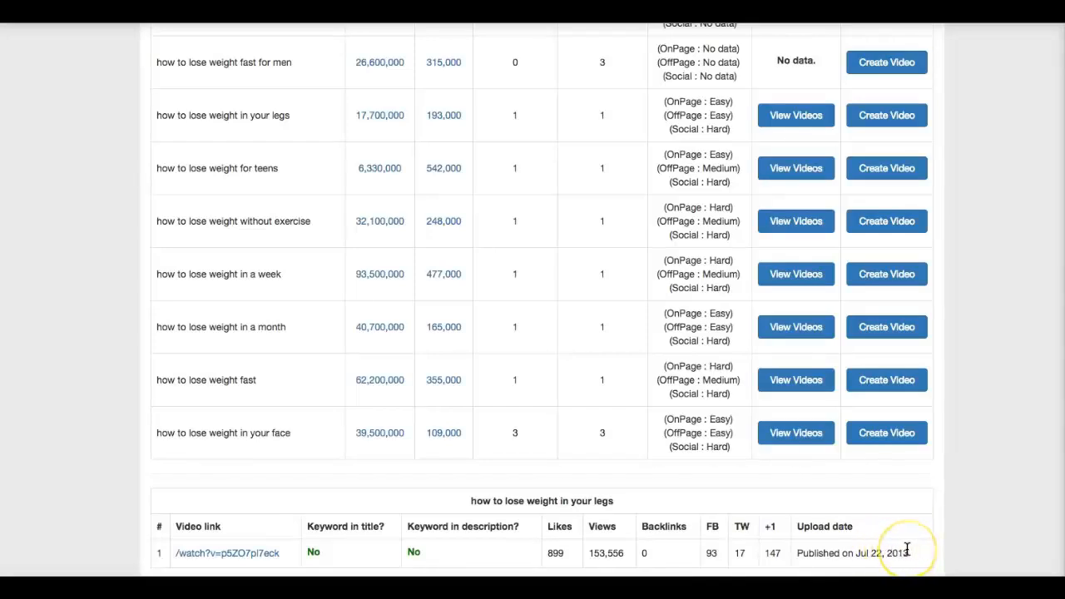
pyautogui.moveTo(884, 553)
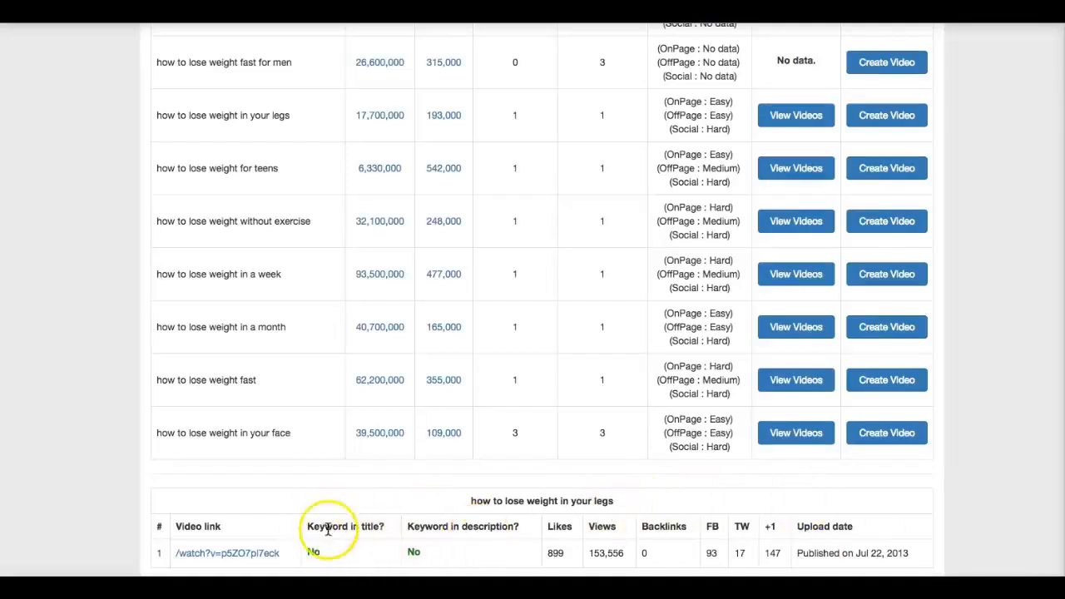
pyautogui.moveTo(872, 509)
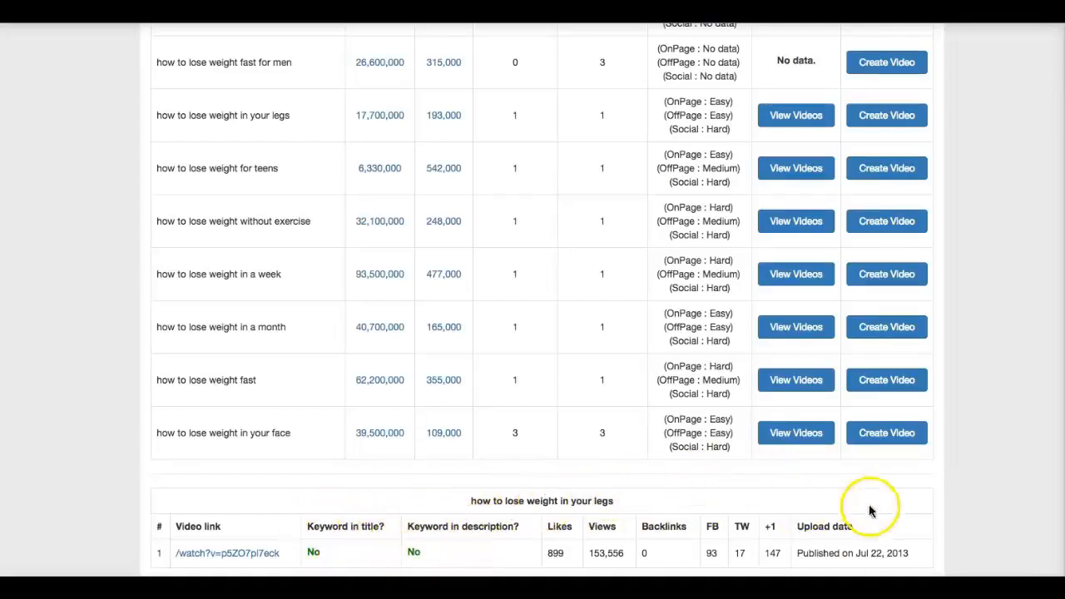
pyautogui.moveTo(901, 551)
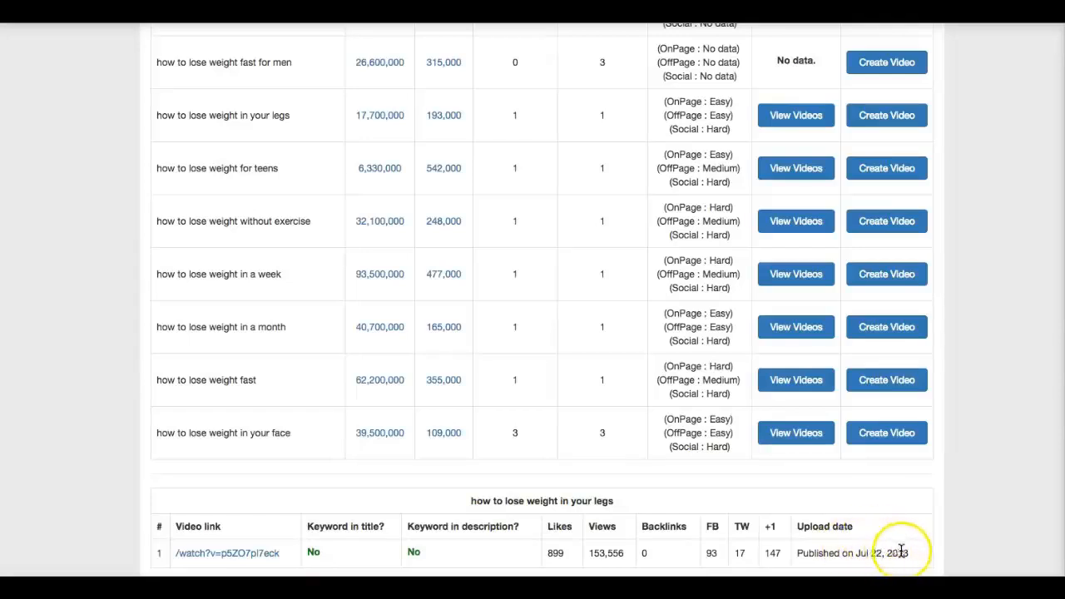
pyautogui.moveTo(839, 516)
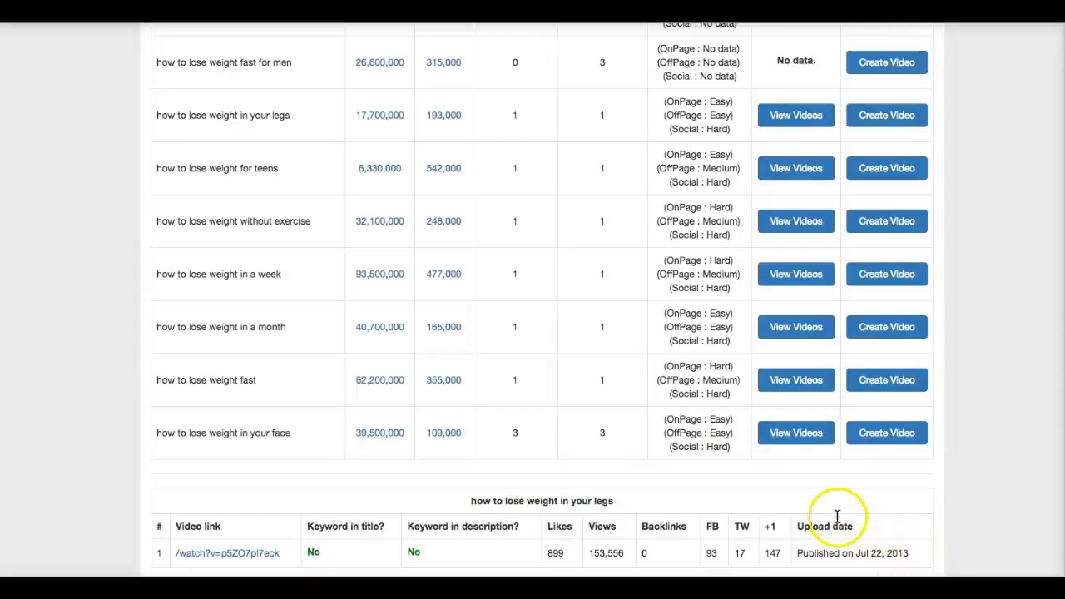
pyautogui.moveTo(849, 489)
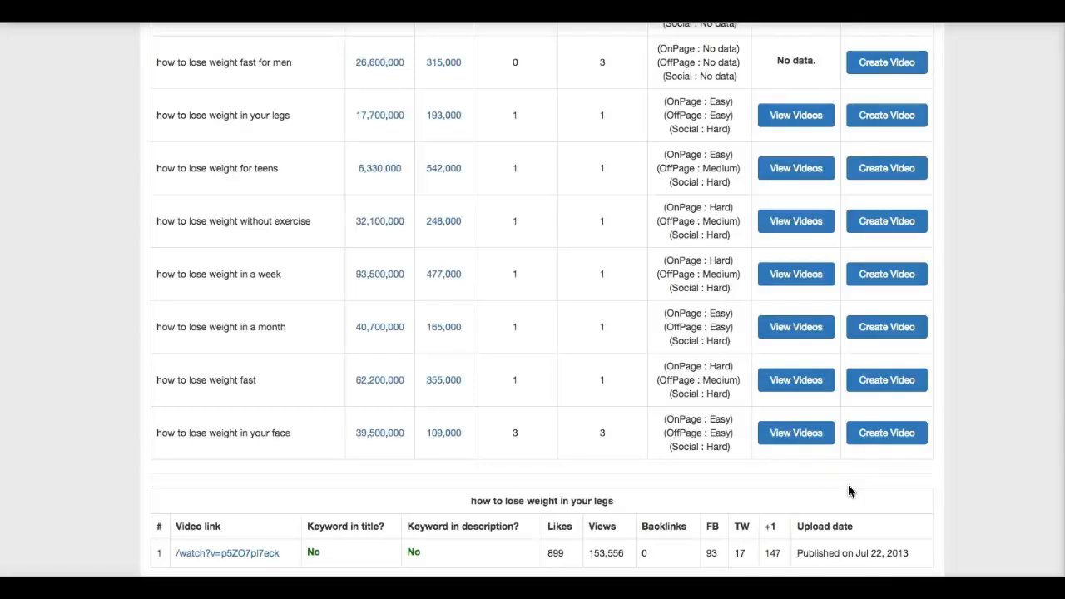
pyautogui.moveTo(563, 517)
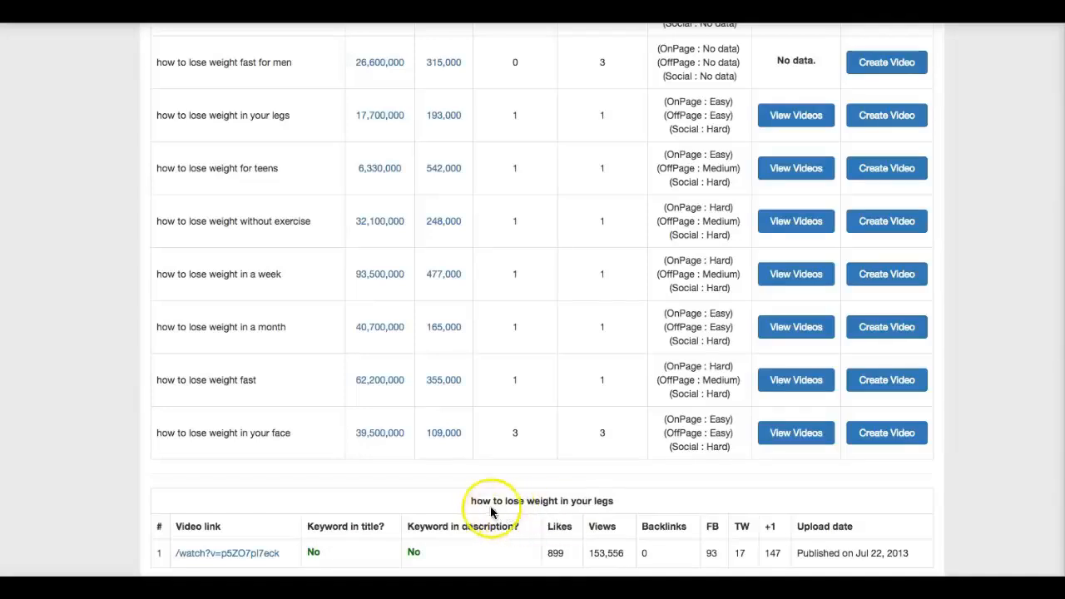
pyautogui.moveTo(656, 488)
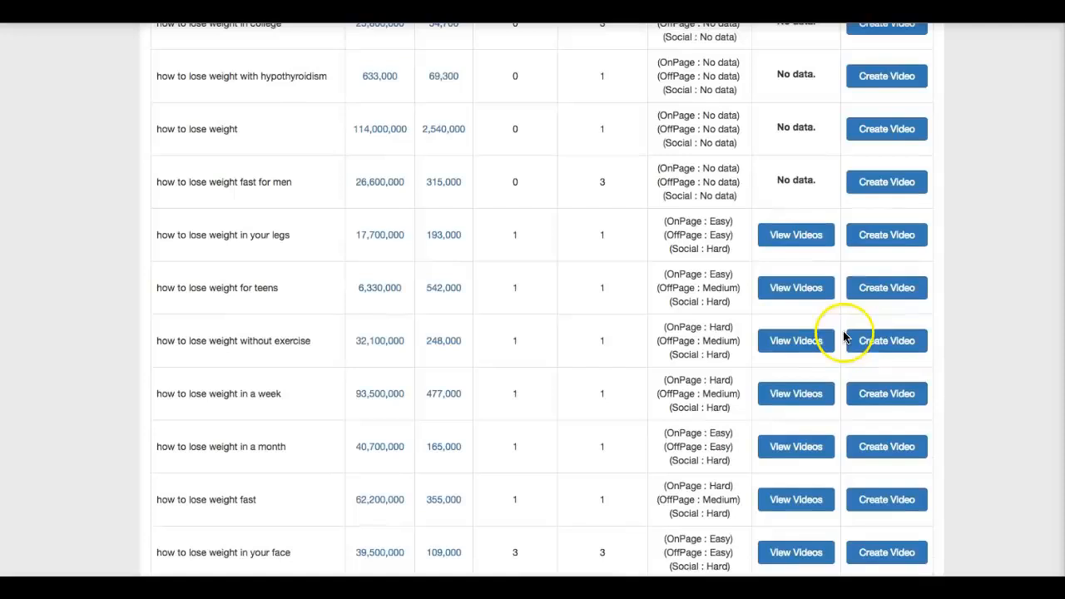
pyautogui.moveTo(975, 263)
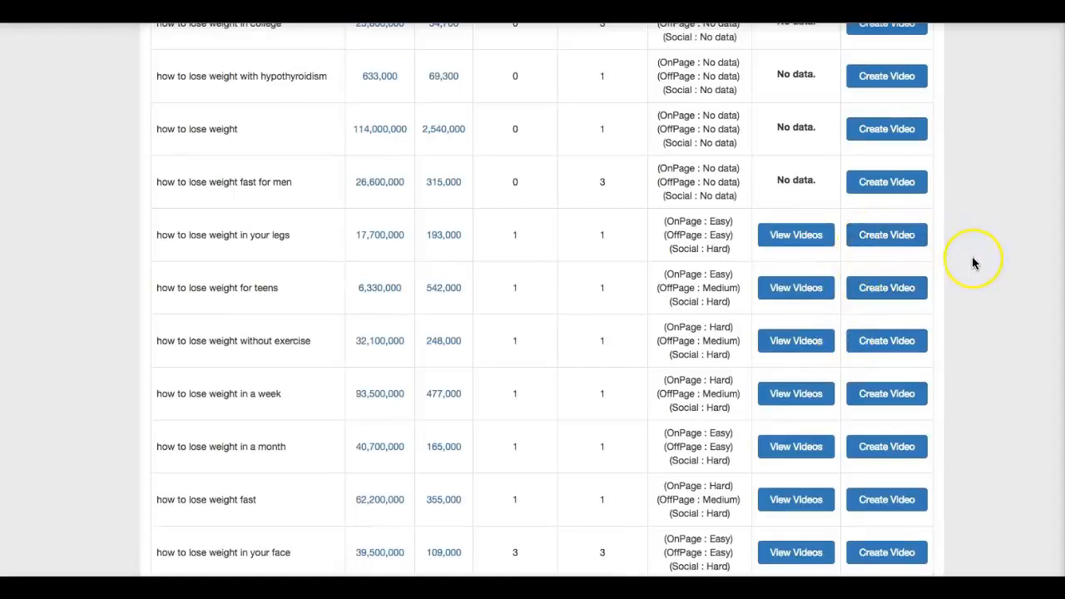
pyautogui.moveTo(974, 263)
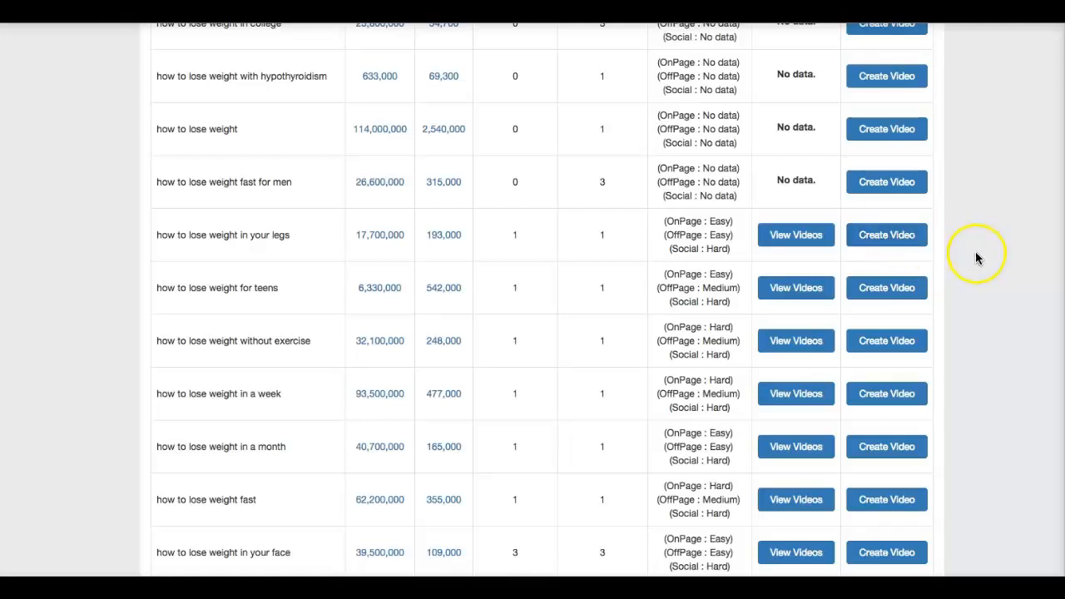
pyautogui.moveTo(991, 286)
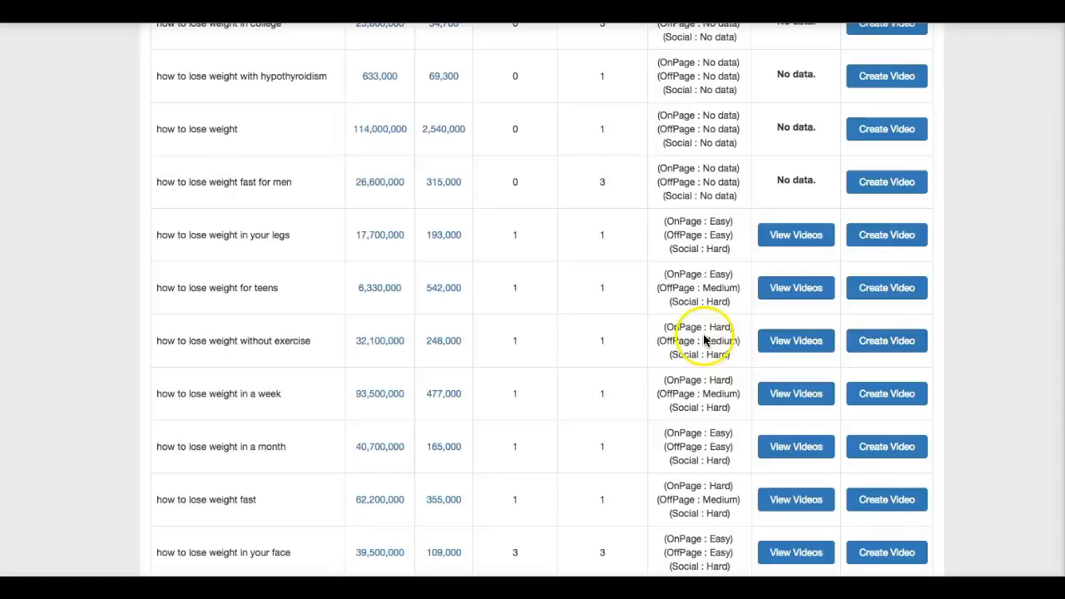
pyautogui.scroll(3)
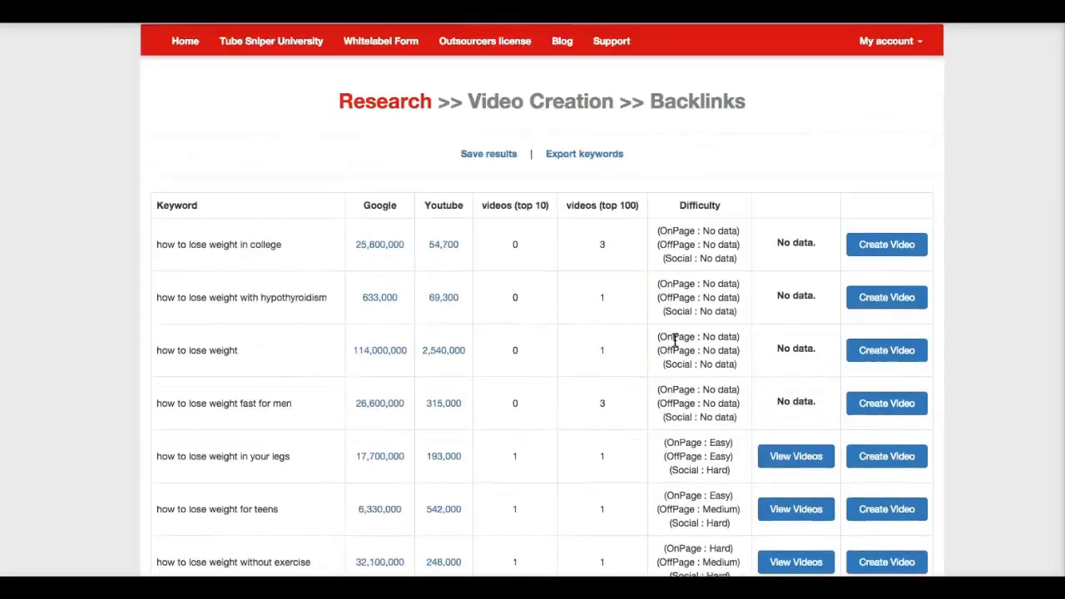
pyautogui.scroll(-3)
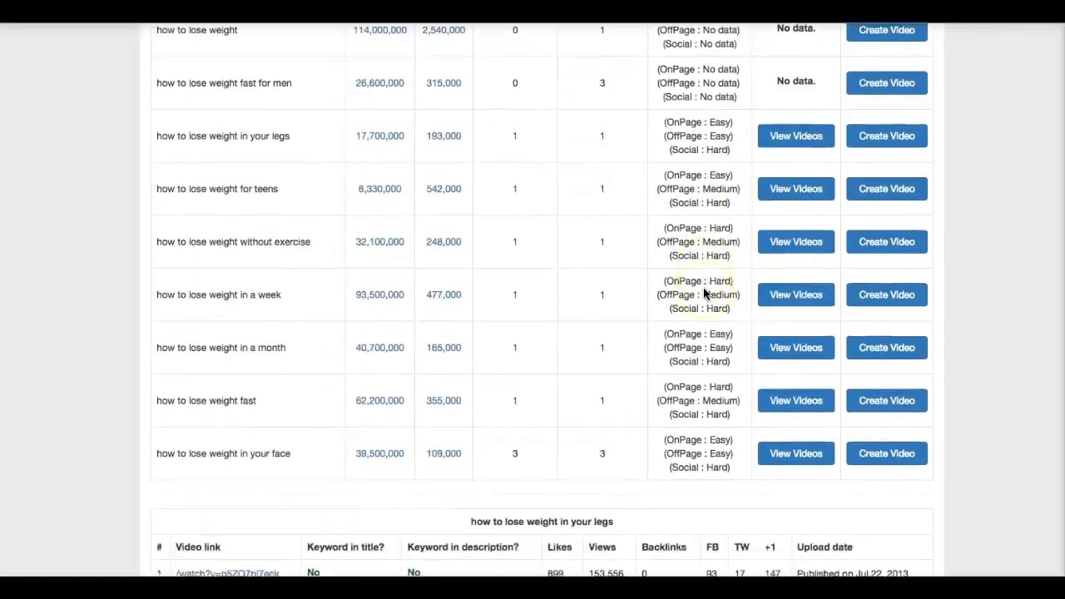
pyautogui.scroll(-3)
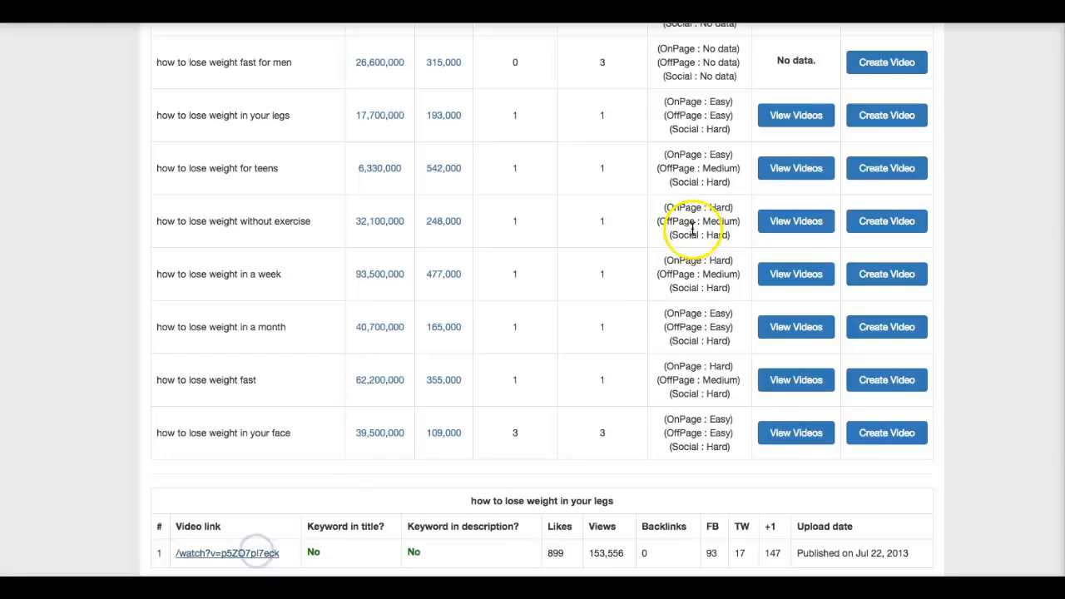
pyautogui.click(235, 553)
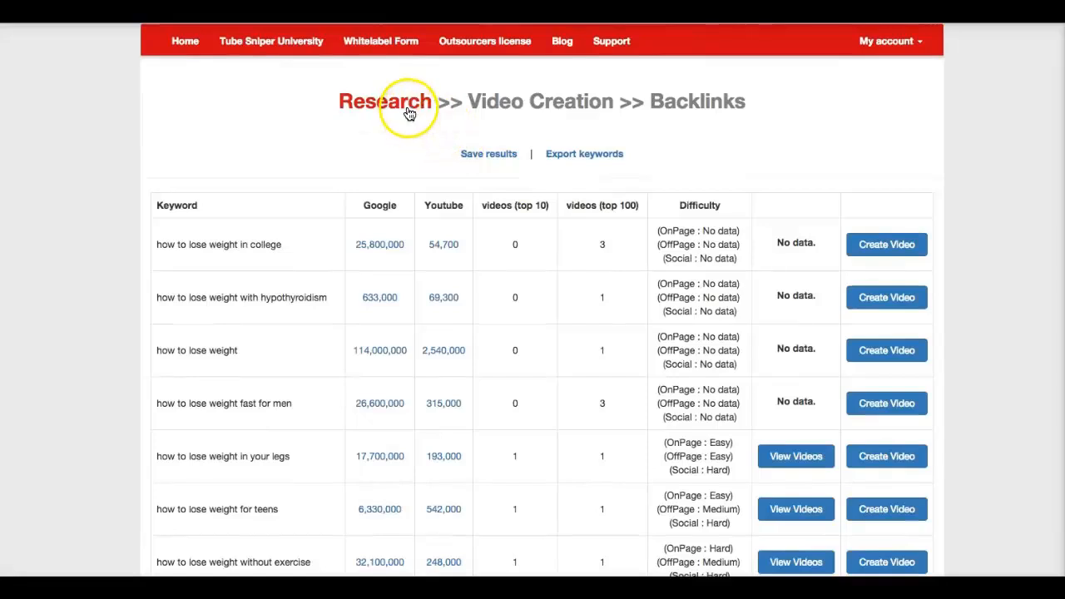
# Return to the Research start page and view the saved keywords list.
pyautogui.click(386, 102)
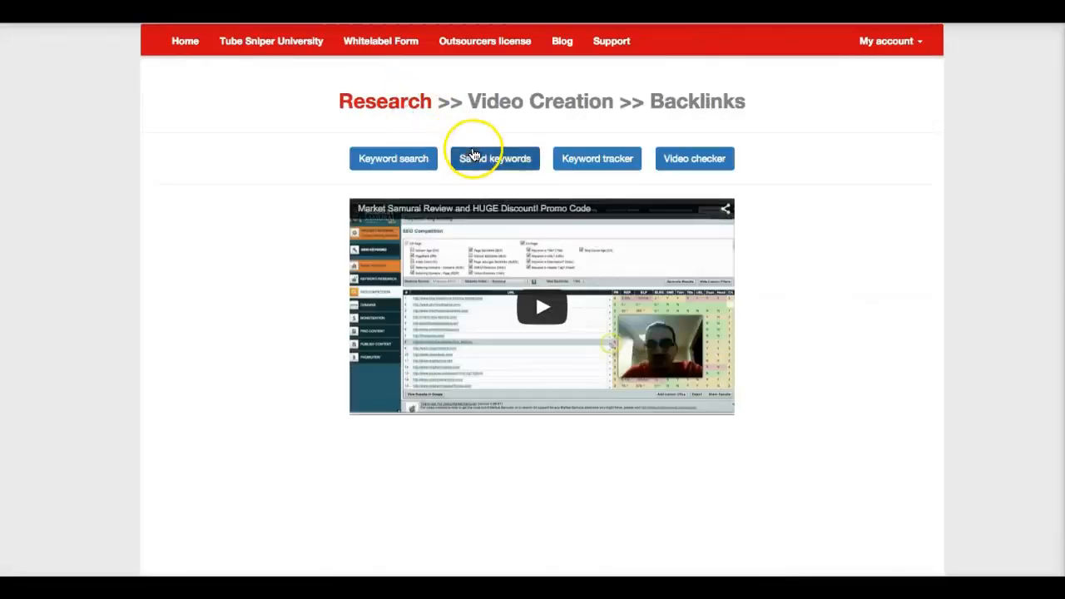
pyautogui.click(494, 158)
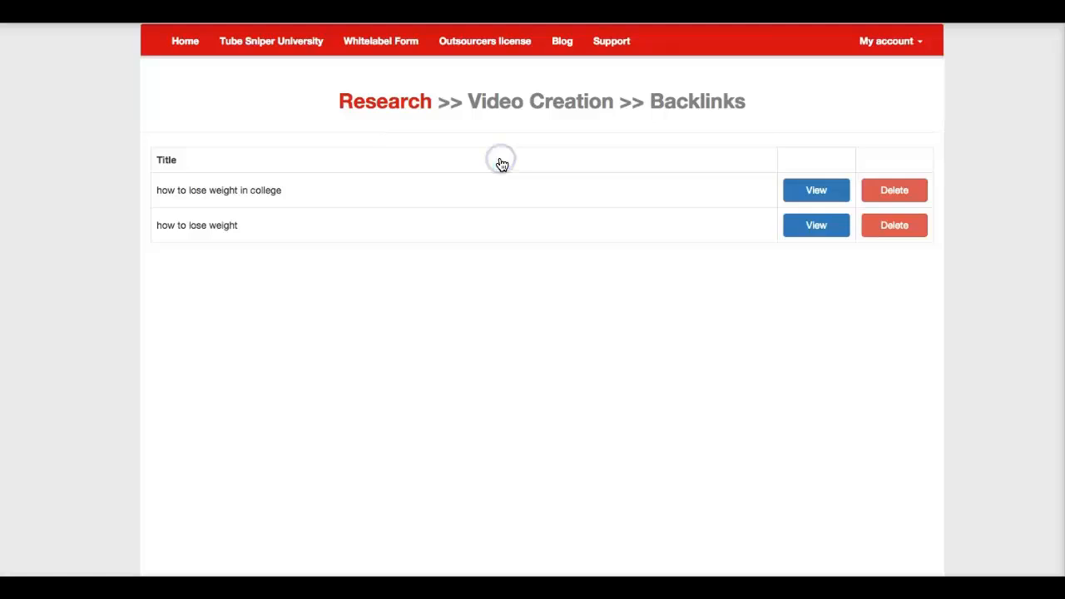
pyautogui.moveTo(290, 246)
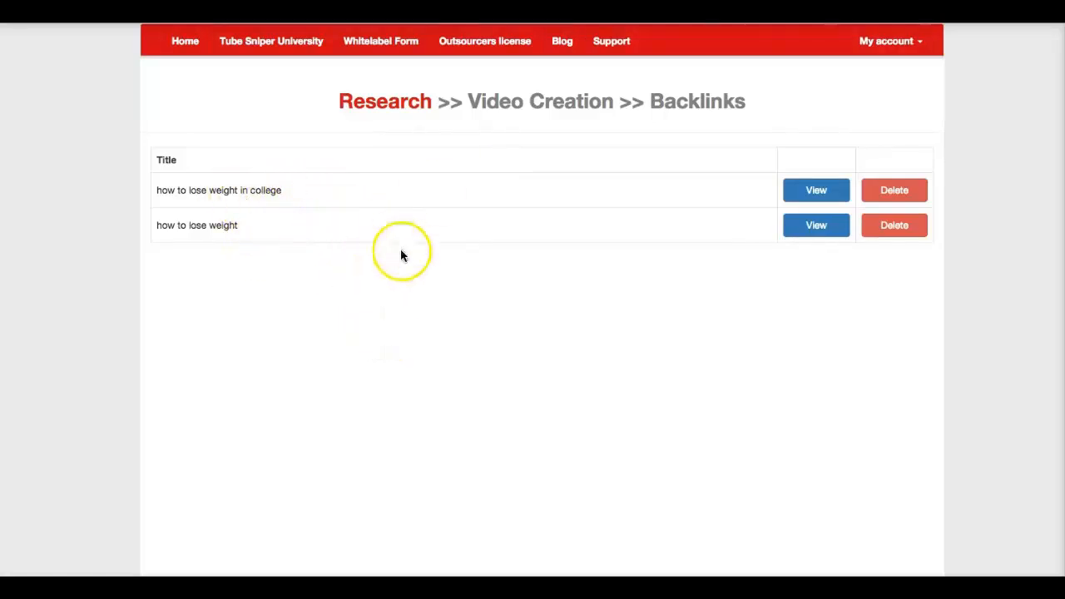
pyautogui.moveTo(406, 143)
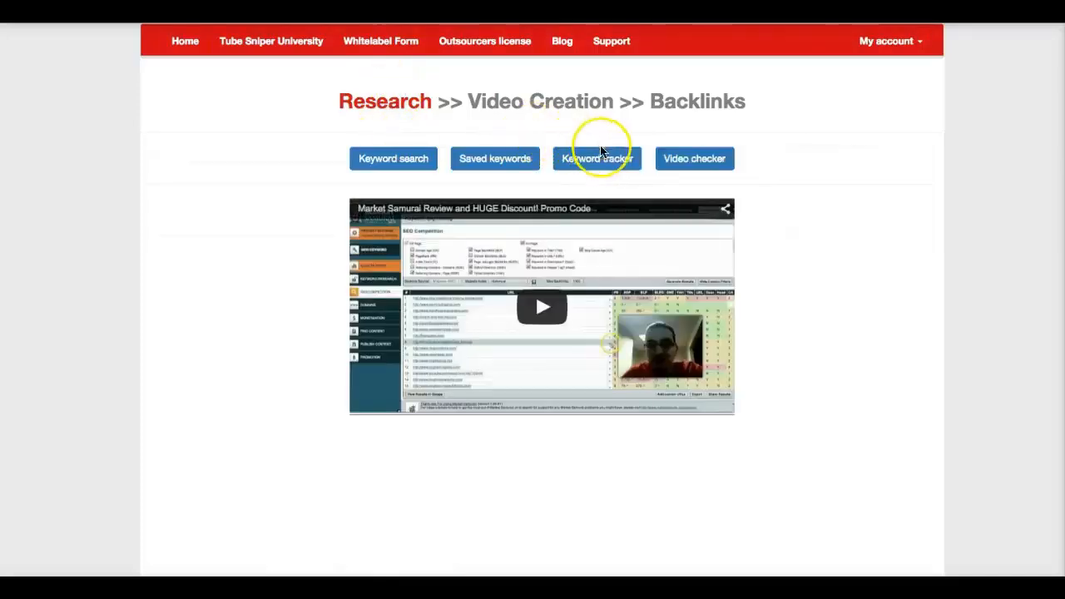
# Track 'how to lose weight in your legs' with its YouTube link and update its rank to 7.
pyautogui.click(596, 158)
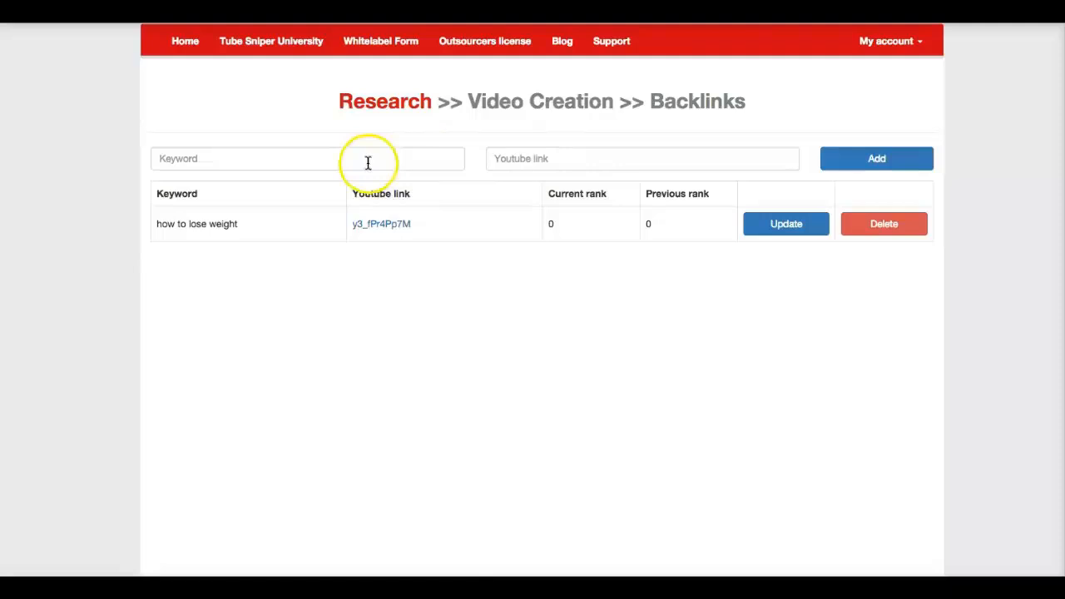
pyautogui.write('how to lose weight in you')
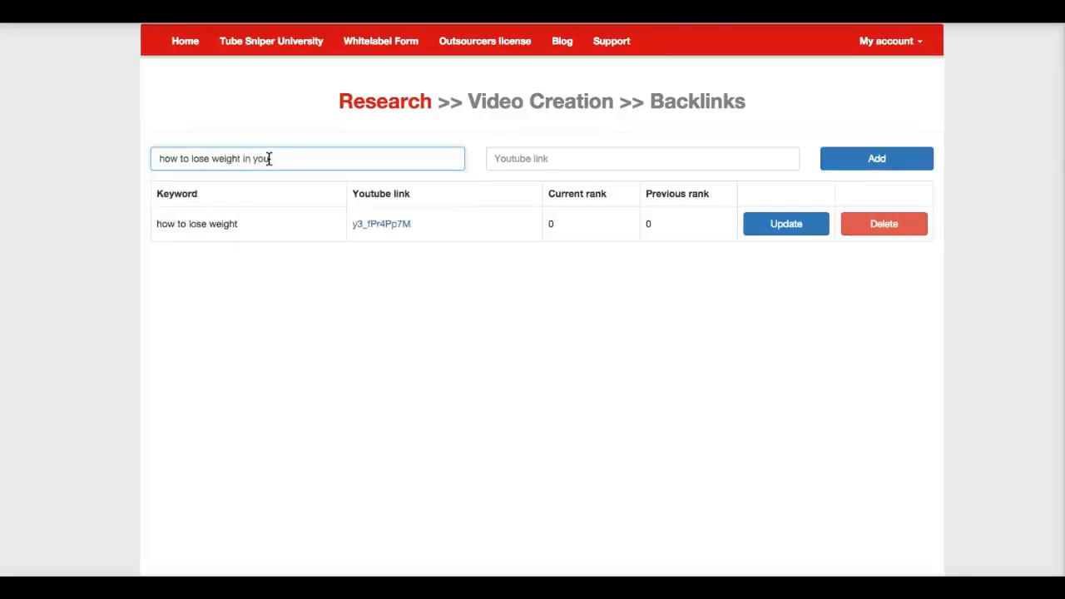
pyautogui.write('legs')
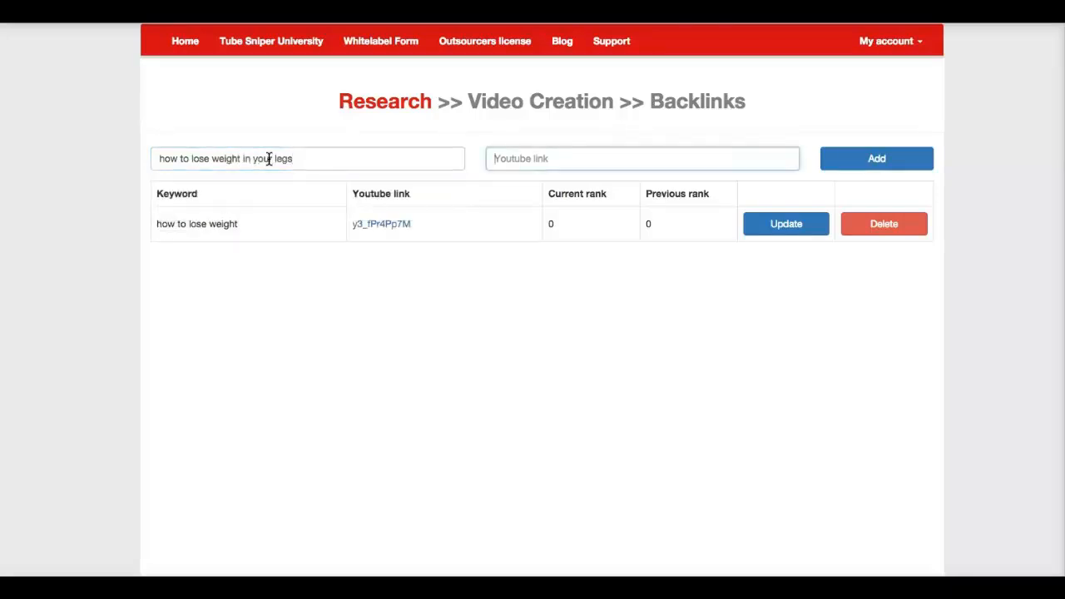
pyautogui.write('https://www.youtube.com/watch?v=p5ZO7pI7eck')
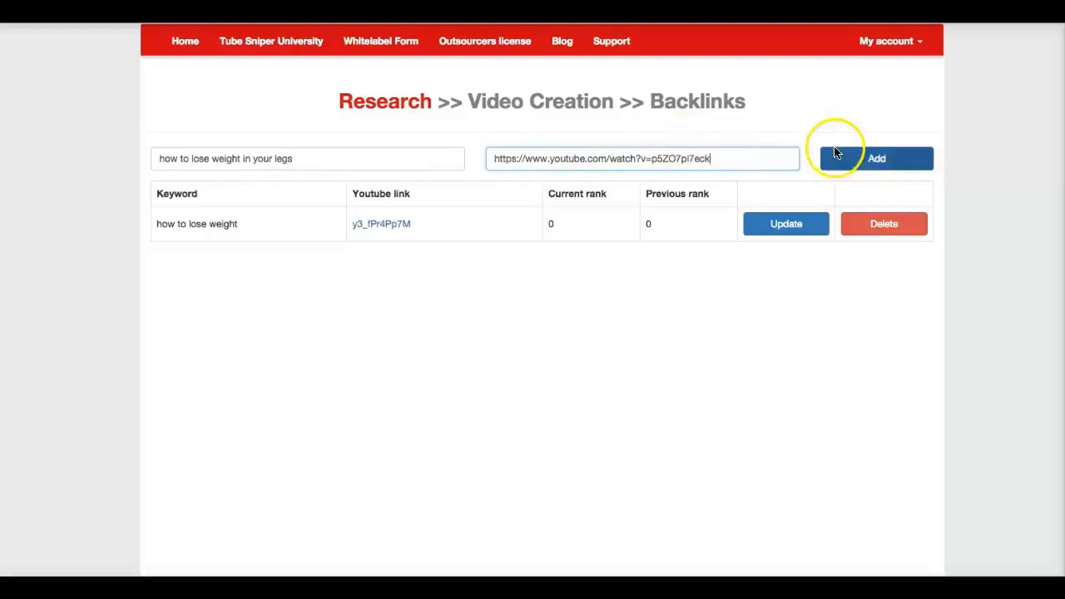
pyautogui.click(876, 158)
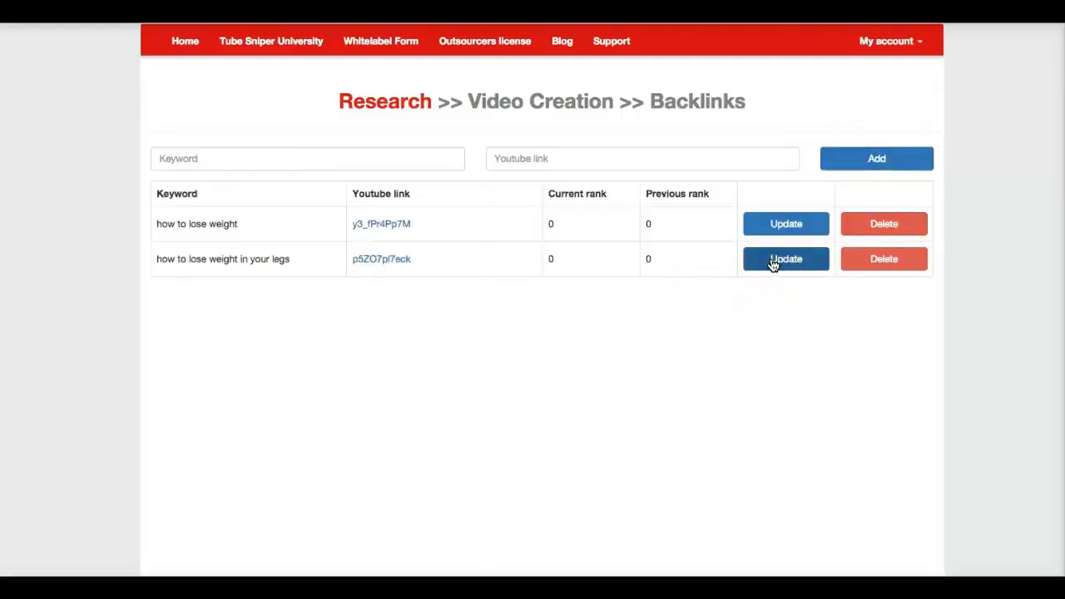
pyautogui.click(786, 260)
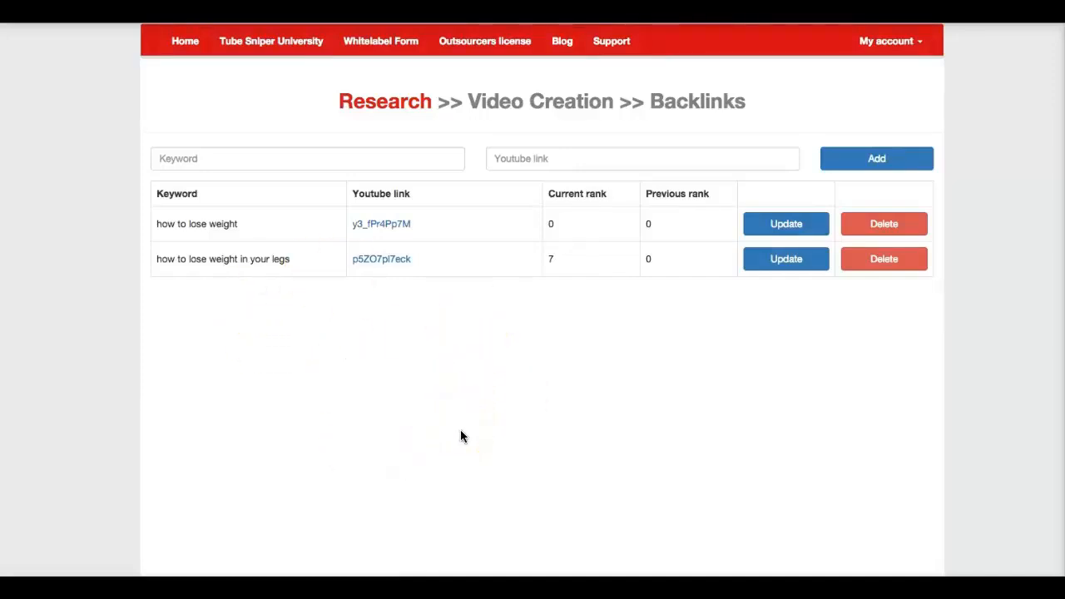
pyautogui.moveTo(641, 413)
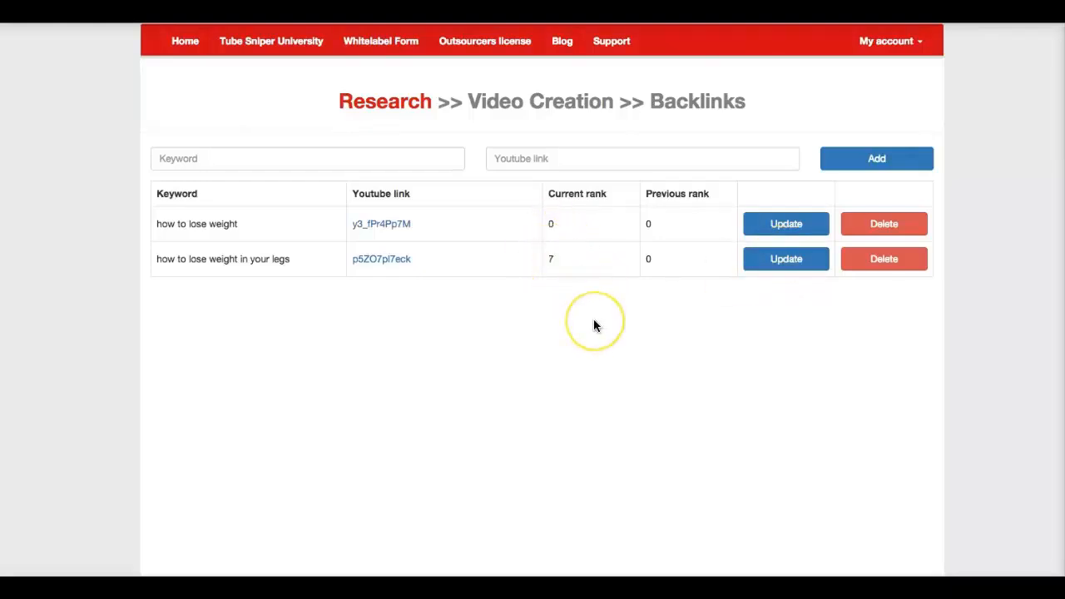
pyautogui.moveTo(596, 325)
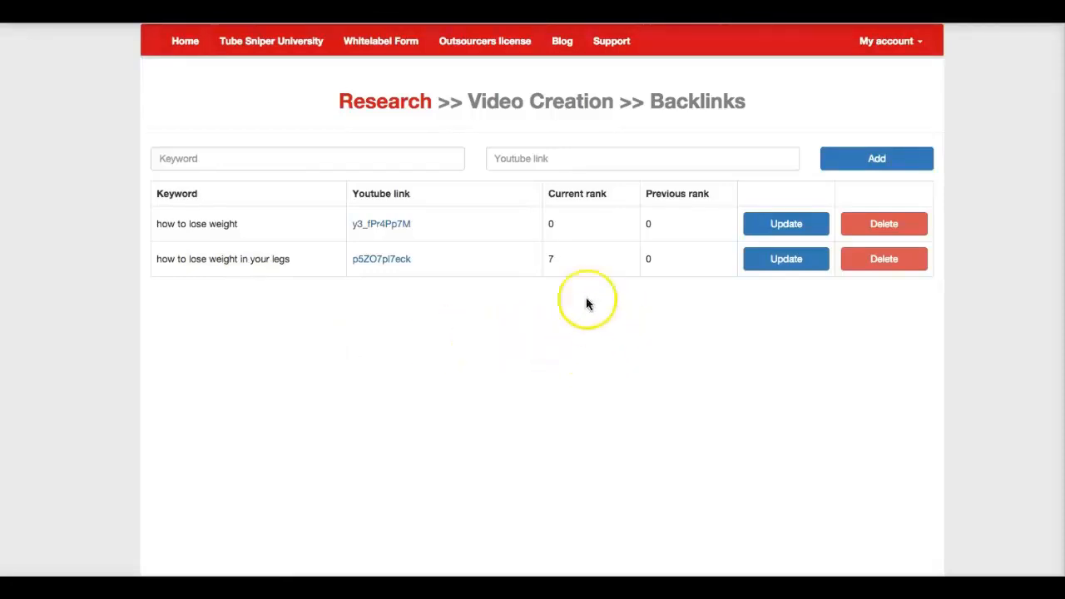
pyautogui.moveTo(609, 350)
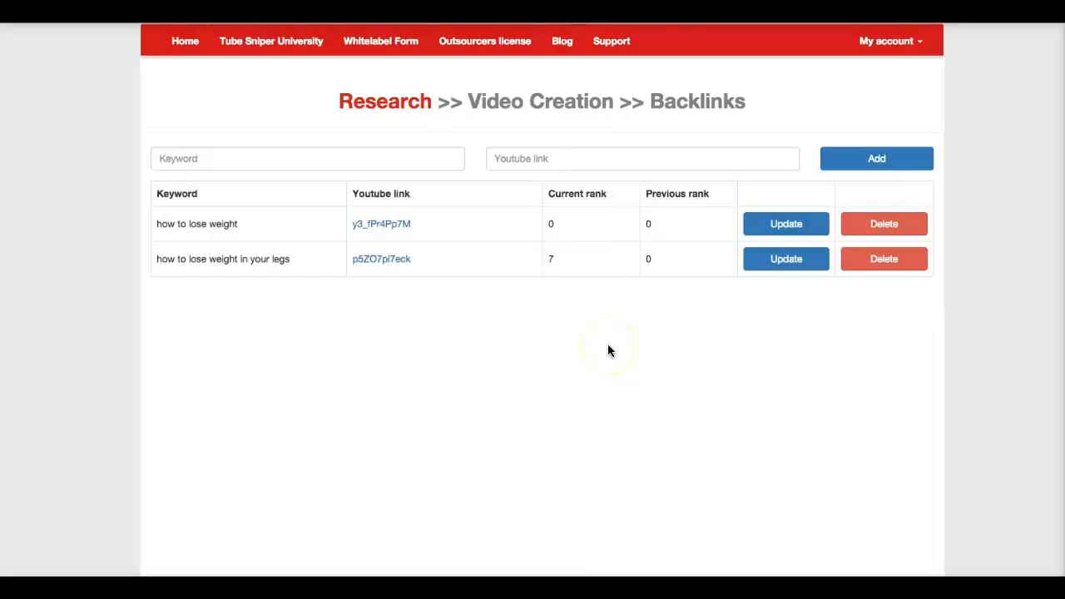
pyautogui.moveTo(570, 116)
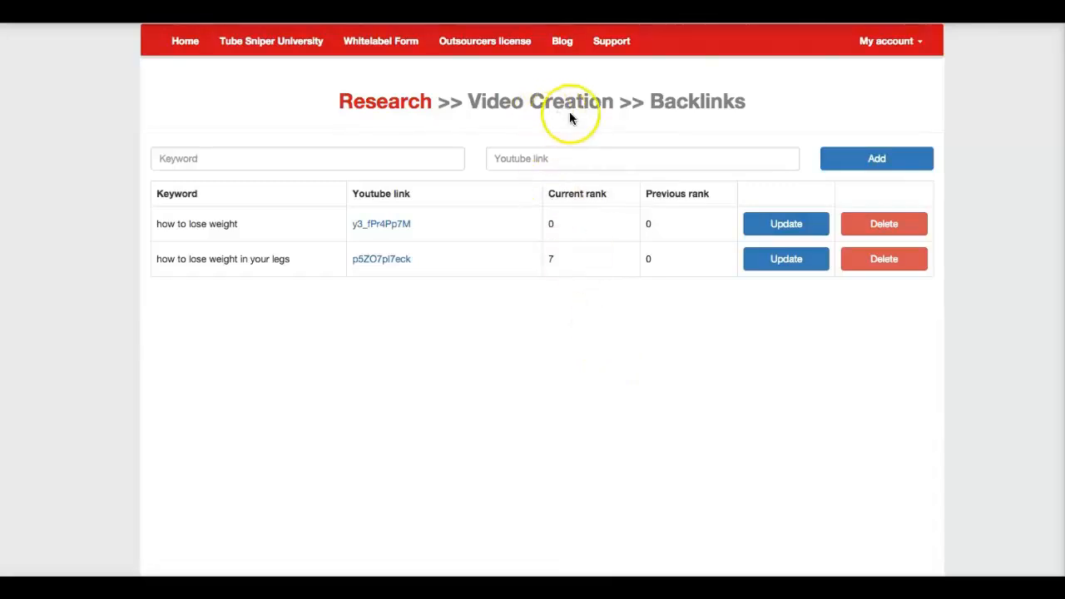
pyautogui.moveTo(682, 109)
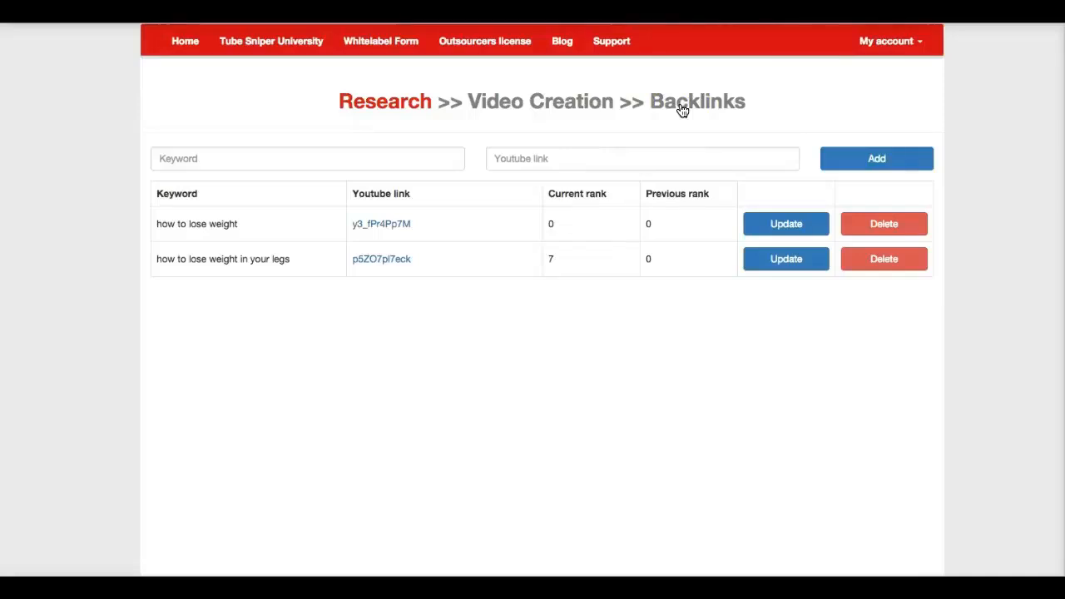
# Go to Backlinks > Link pinging and write the comment text on a backlink site's form.
pyautogui.click(696, 102)
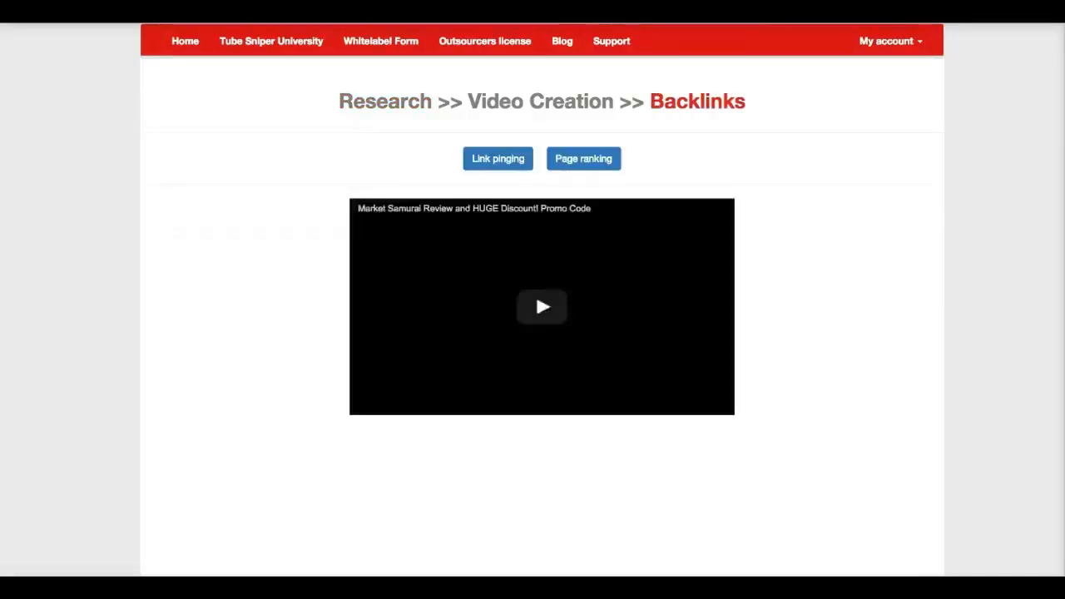
pyautogui.click(498, 158)
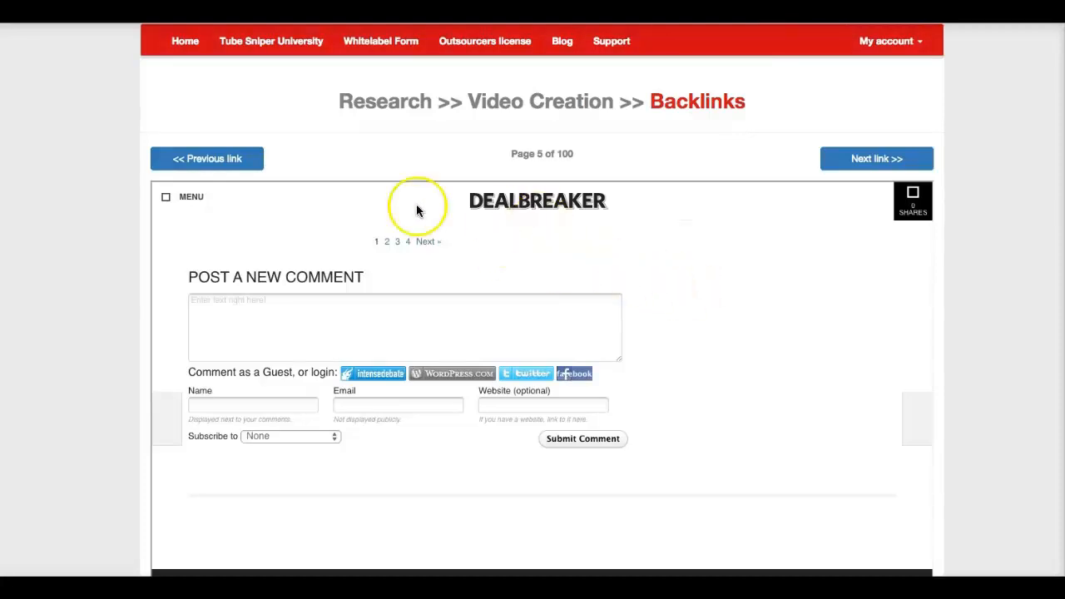
pyautogui.moveTo(486, 154)
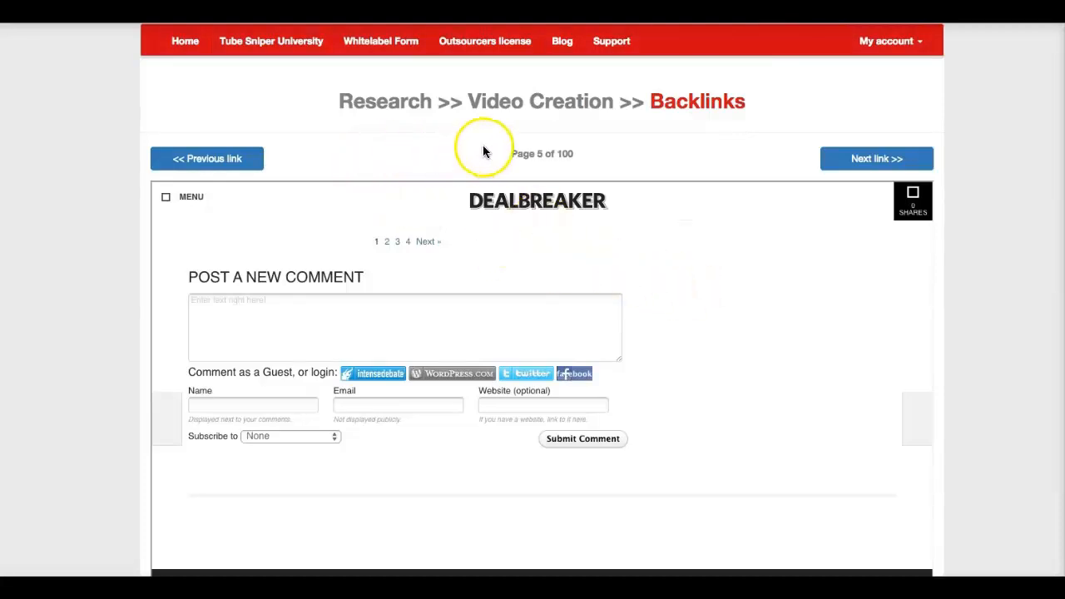
pyautogui.moveTo(665, 157)
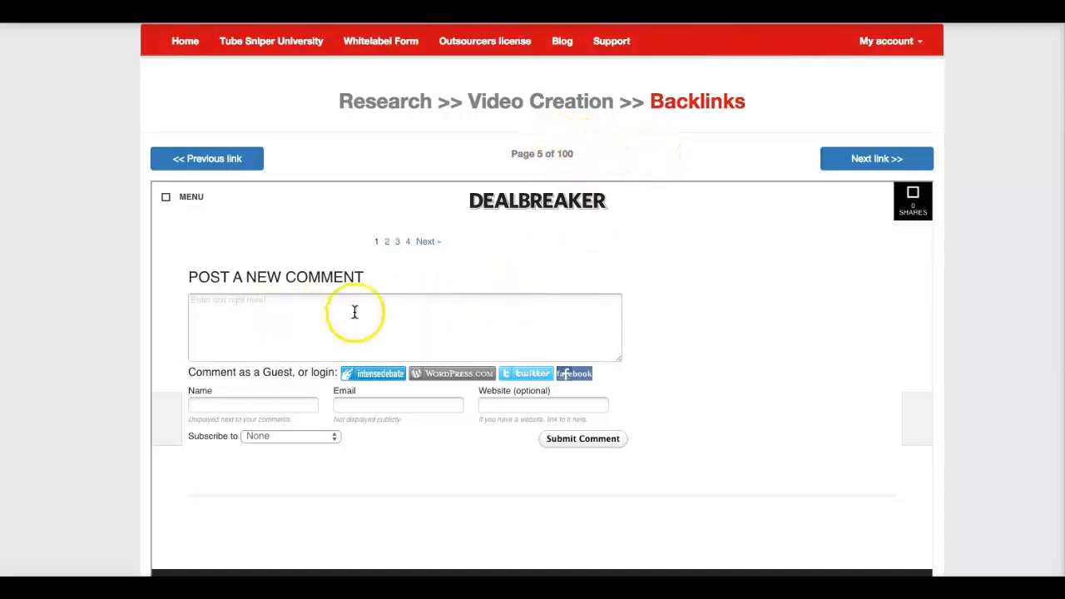
pyautogui.moveTo(424, 310)
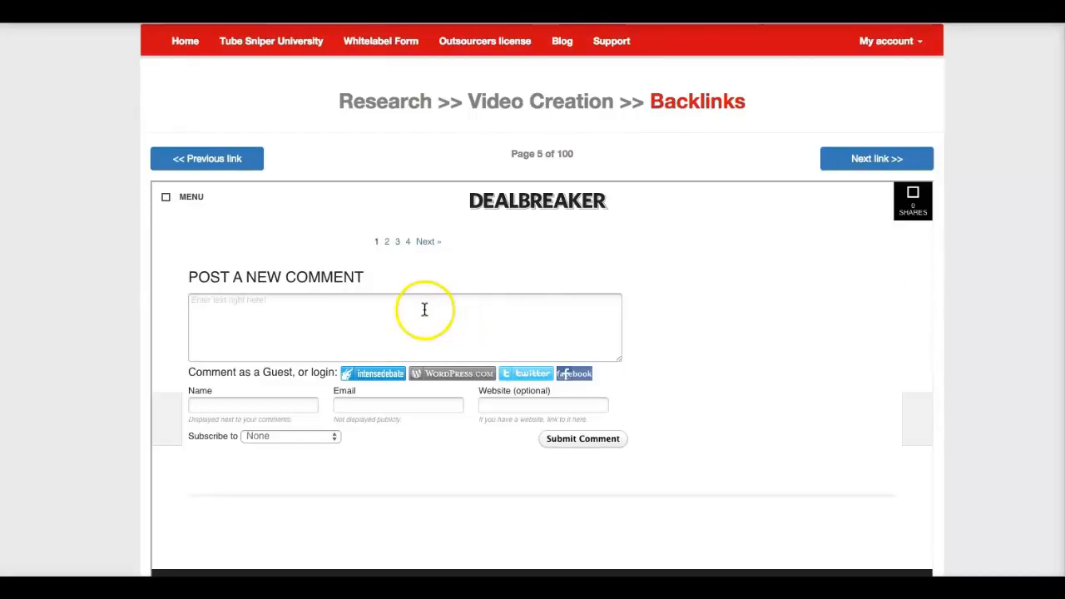
pyautogui.click(405, 326)
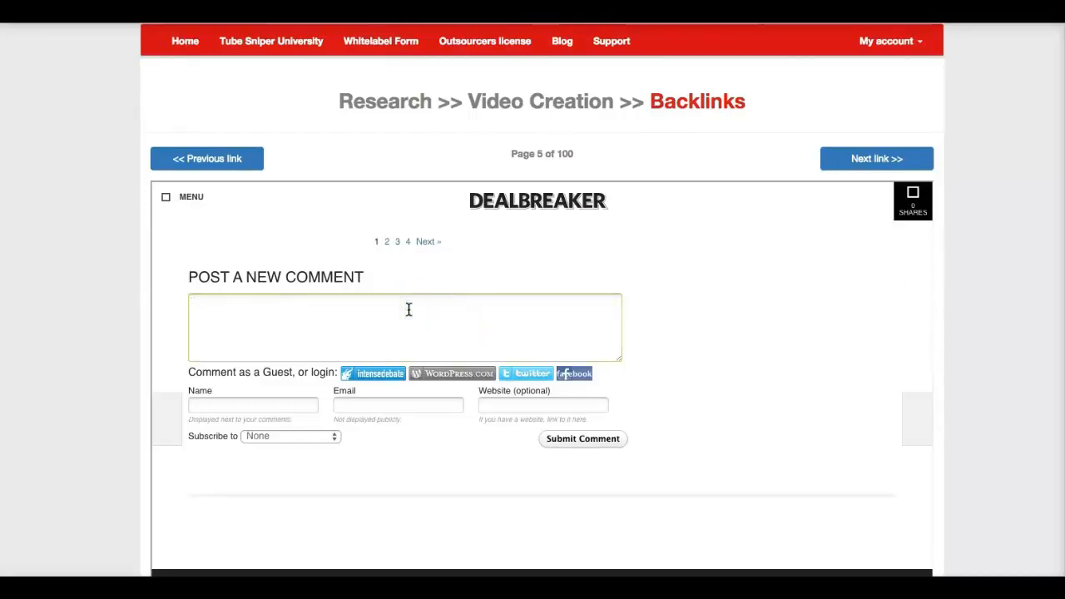
pyautogui.write('fsadjfhalskjdhfalkjsdhf asd')
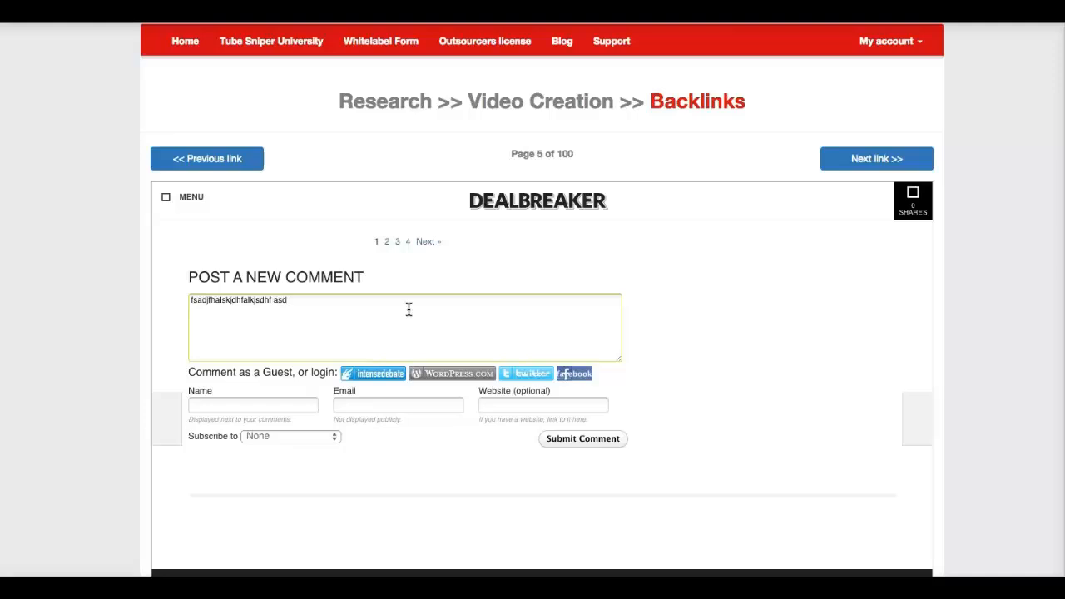
# Fill name 'How To Lose Wei...', email and YouTube URL, submit, and dismiss the name-length error.
pyautogui.write('H')
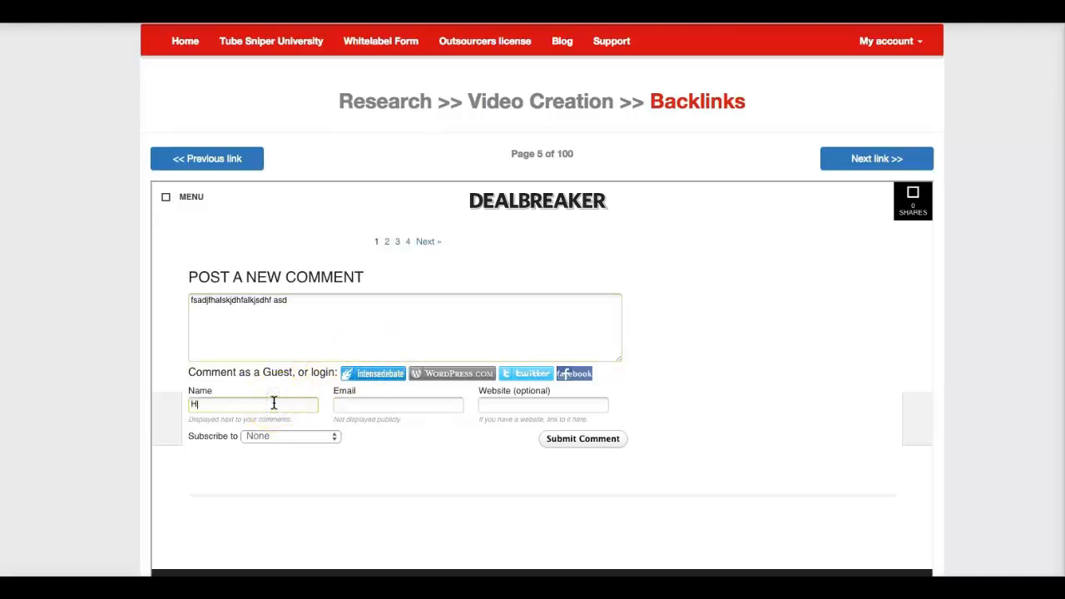
pyautogui.write('How To Lose Weigth in your legs')
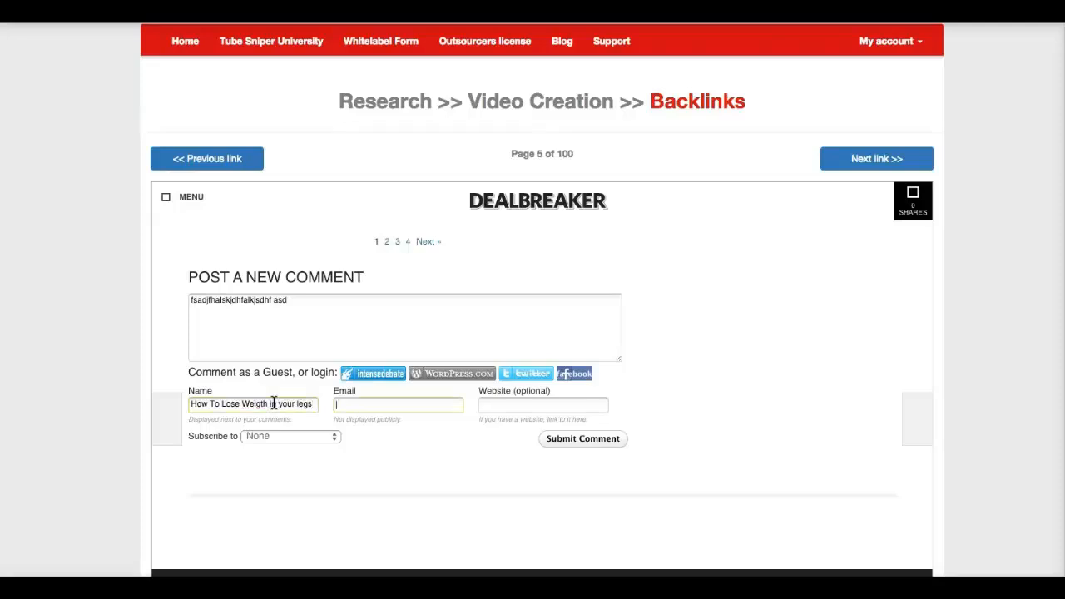
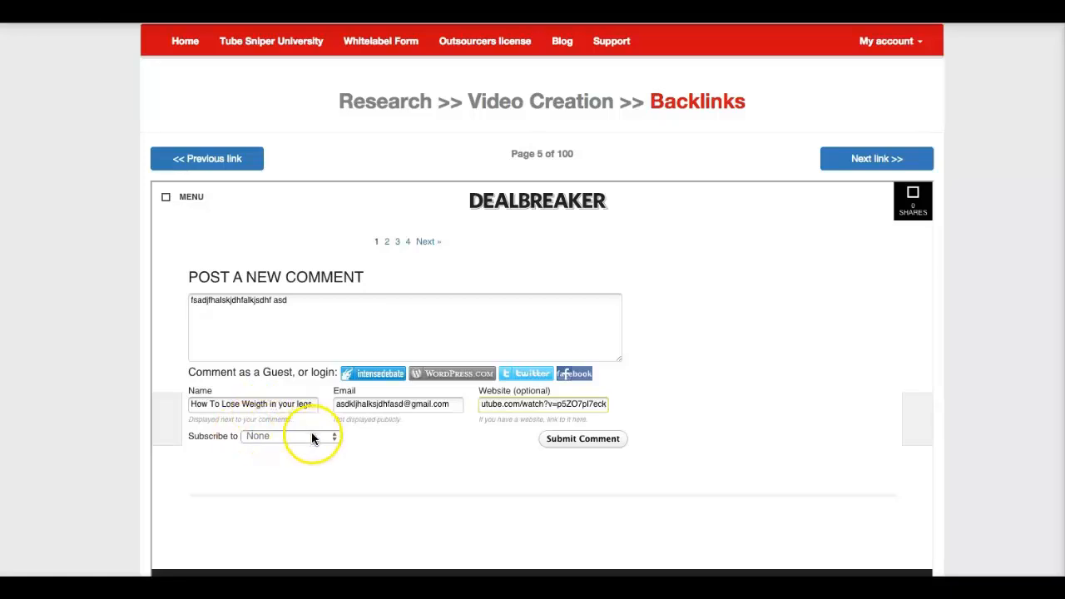
pyautogui.click(582, 440)
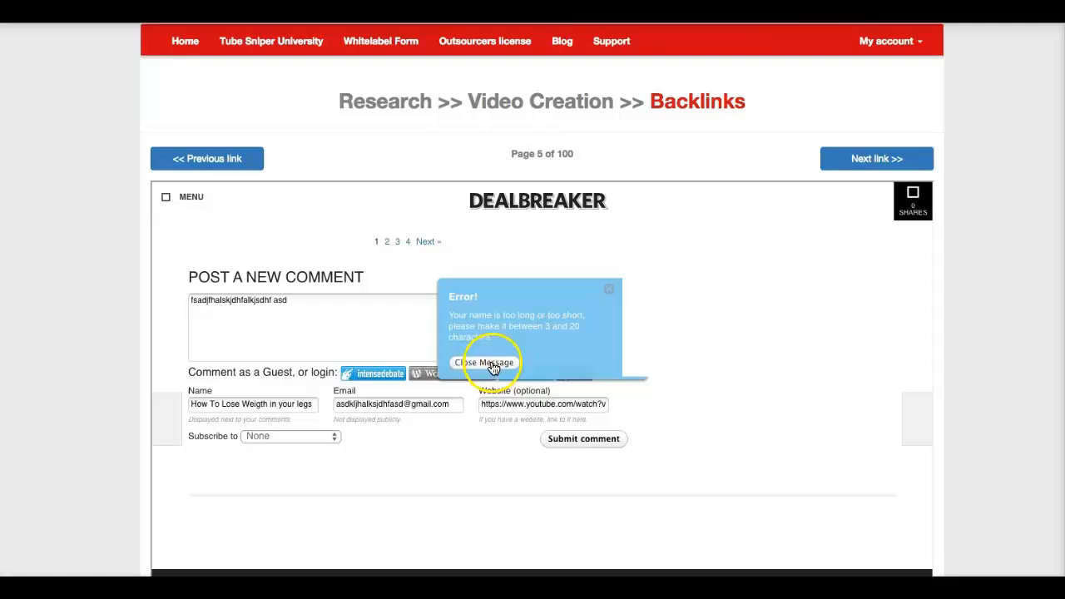
pyautogui.click(486, 363)
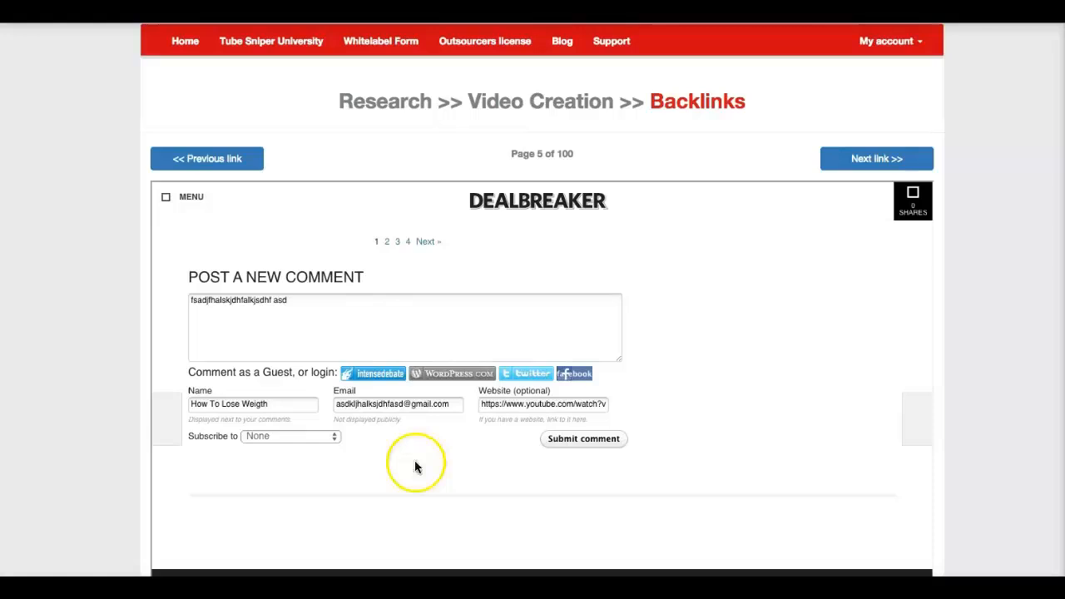
pyautogui.moveTo(474, 401)
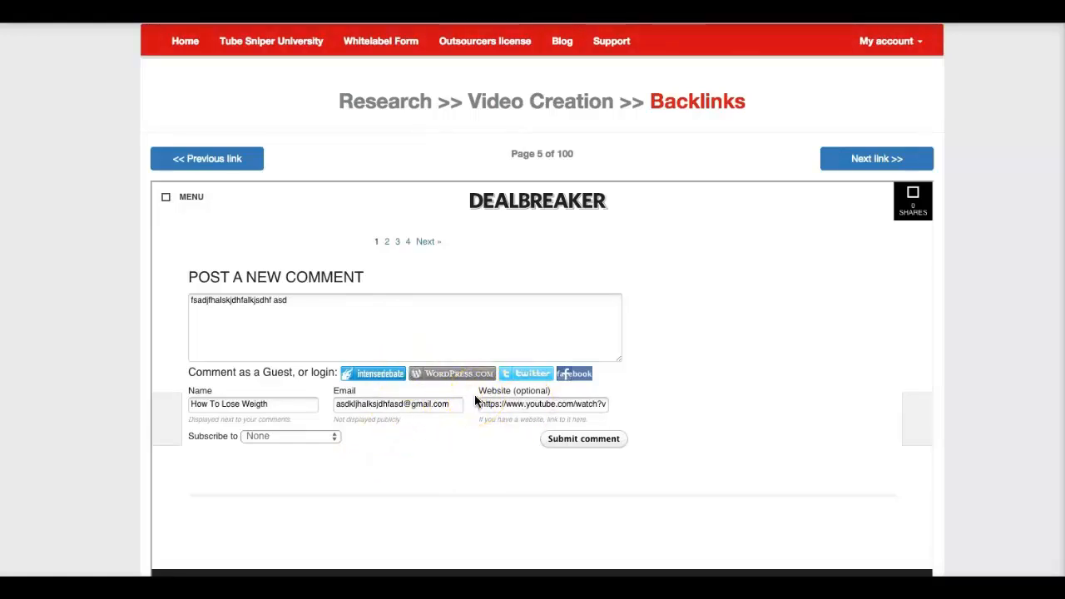
# Return from the backlink comment page to the Research section via the breadcrumb.
pyautogui.scroll(-3)
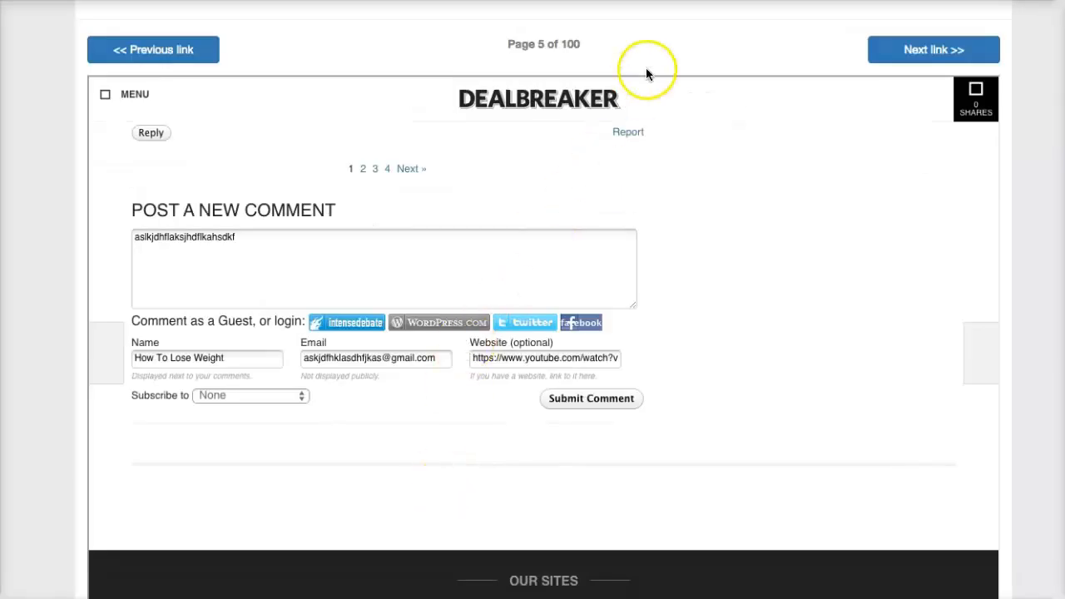
pyautogui.moveTo(571, 56)
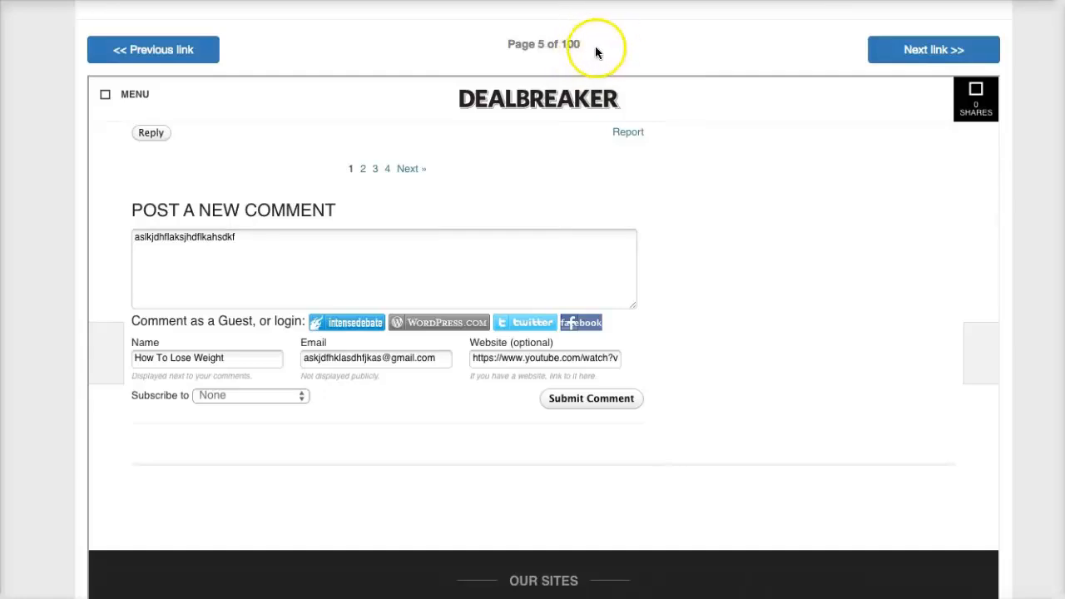
pyautogui.moveTo(836, 70)
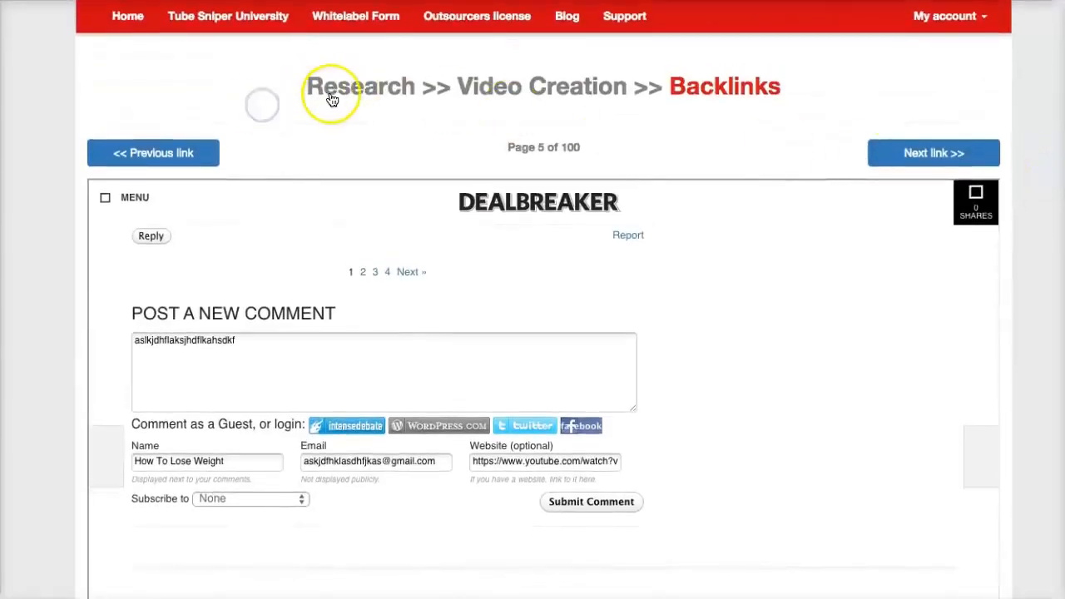
pyautogui.click(360, 86)
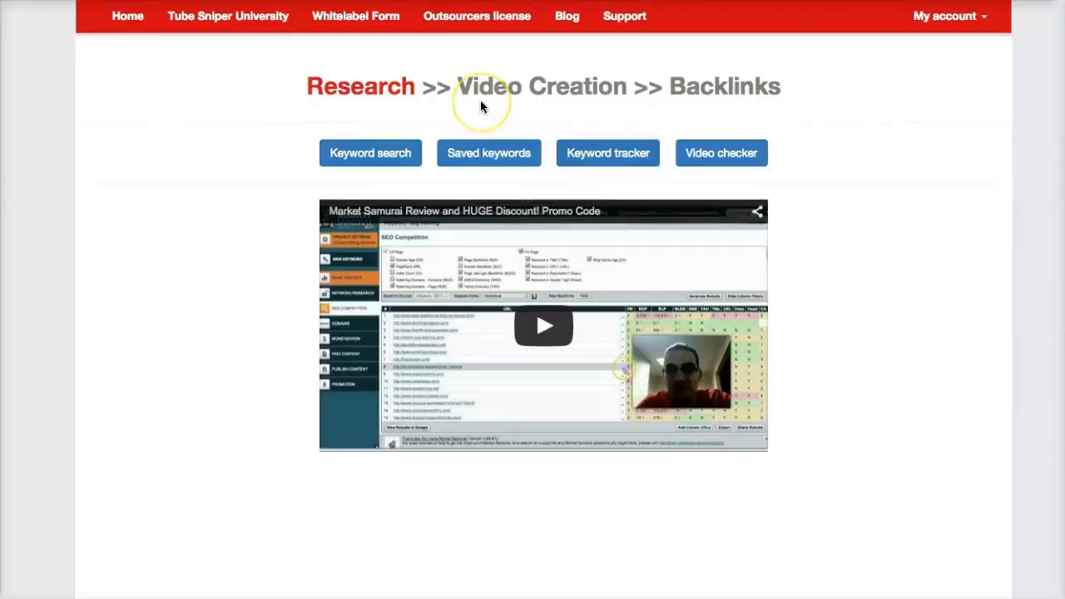